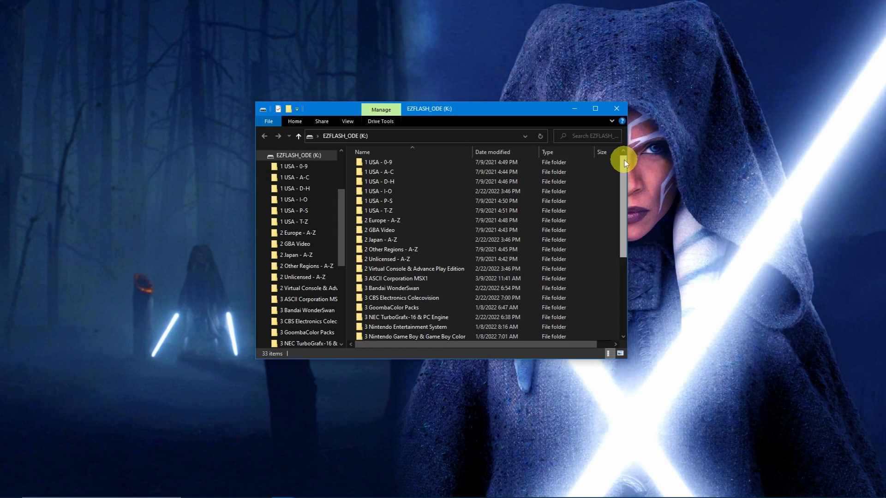
Format the USB drive with the volume label EZFLASH_ODE
scroll("down", 3)
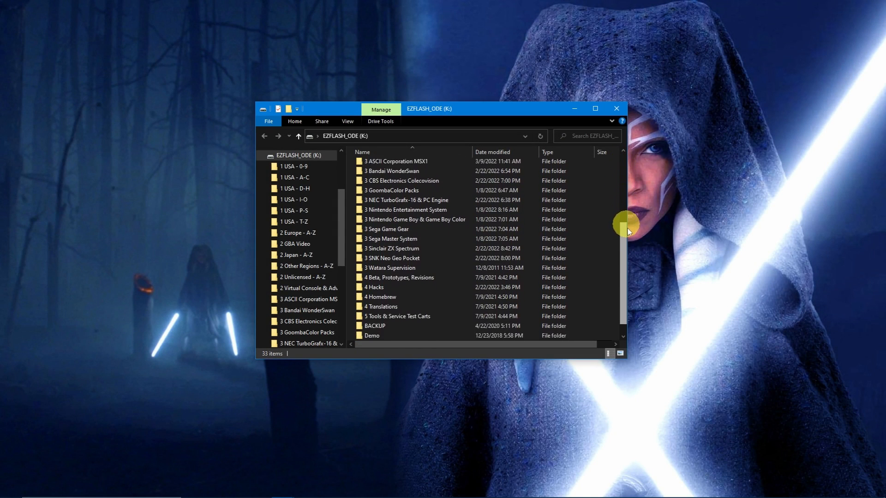
scroll("up", 3)
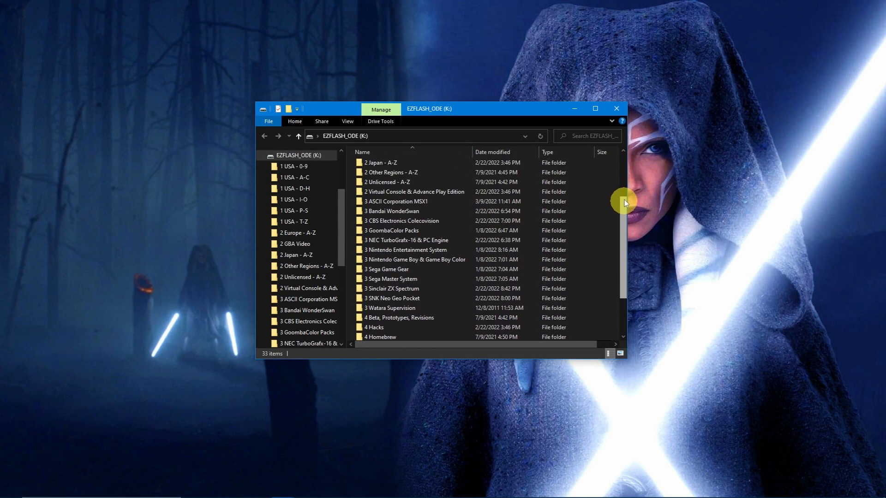
scroll("up", 3)
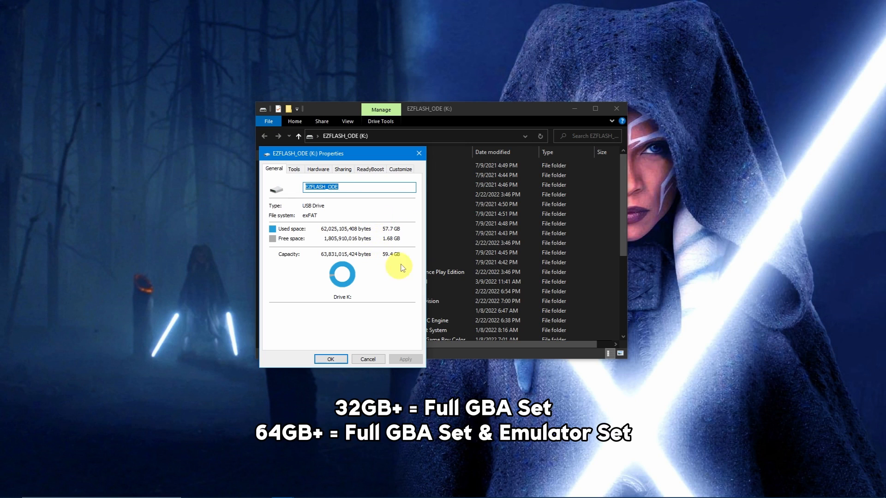
mouse_move(388, 220)
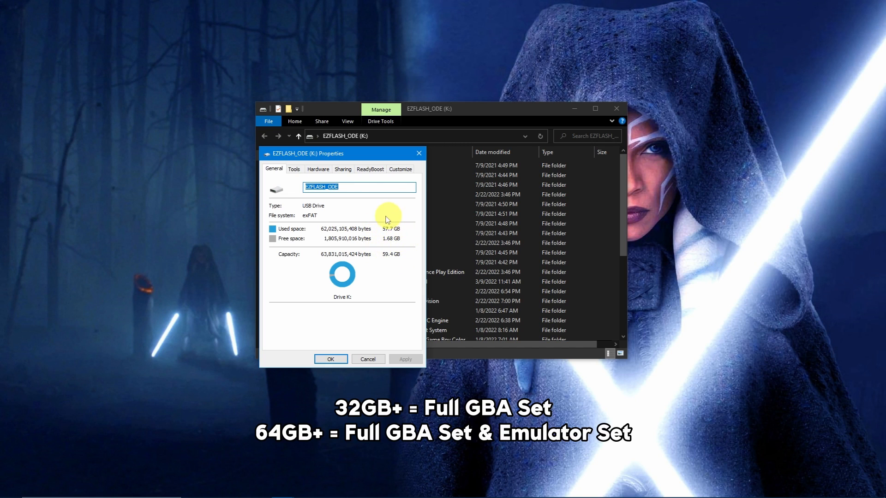
mouse_move(382, 261)
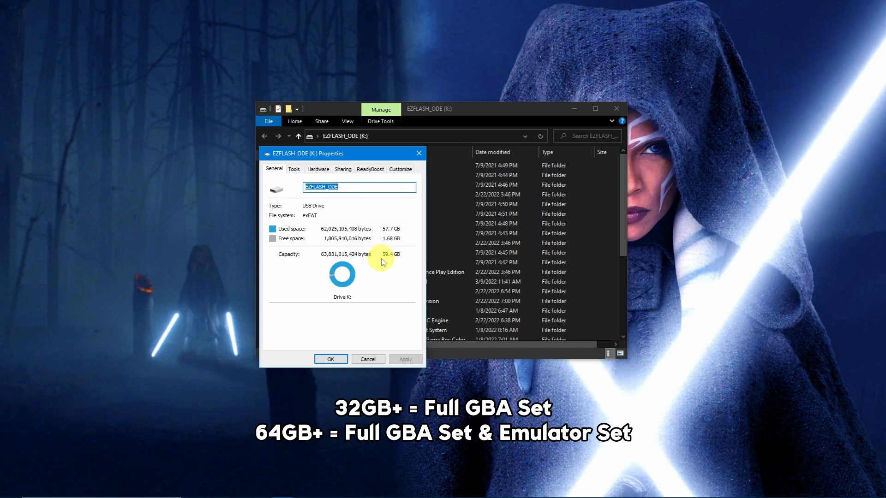
mouse_move(400, 263)
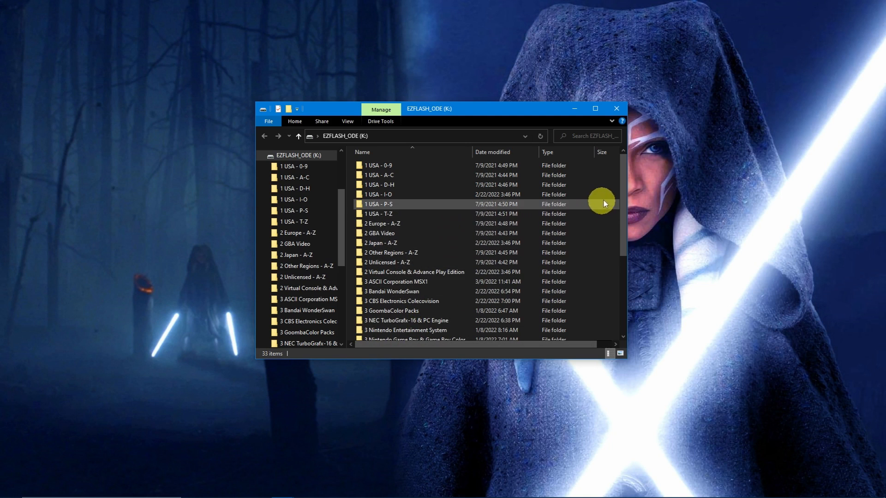
scroll("down", 3)
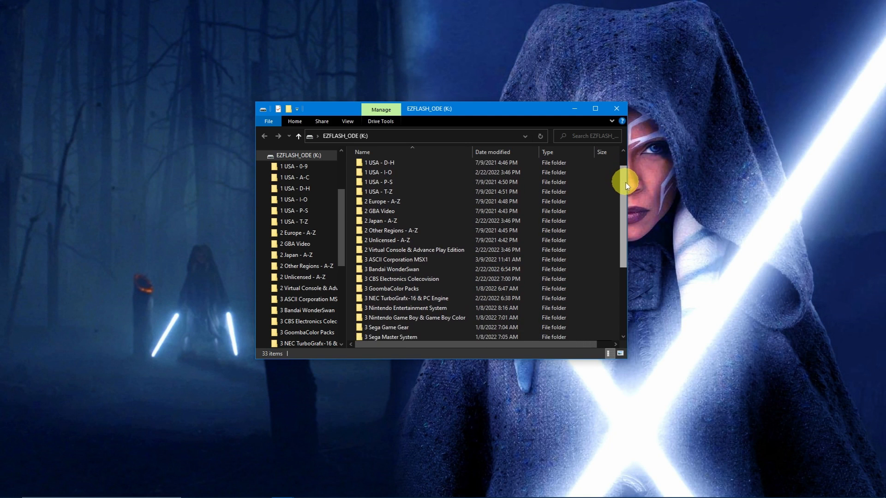
scroll("down", 3)
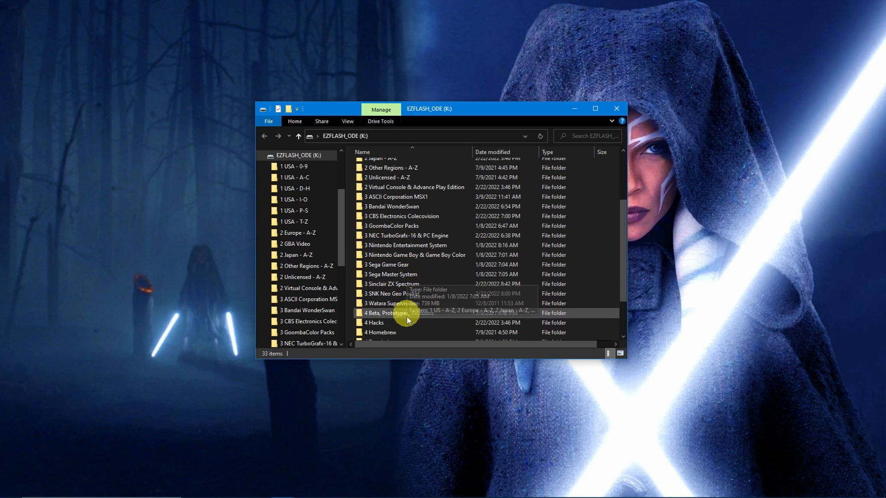
mouse_move(622, 297)
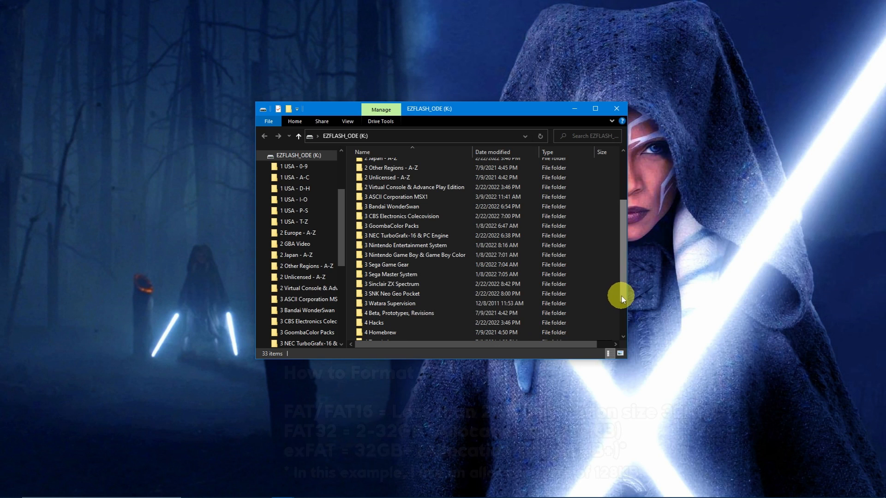
scroll("up", 3)
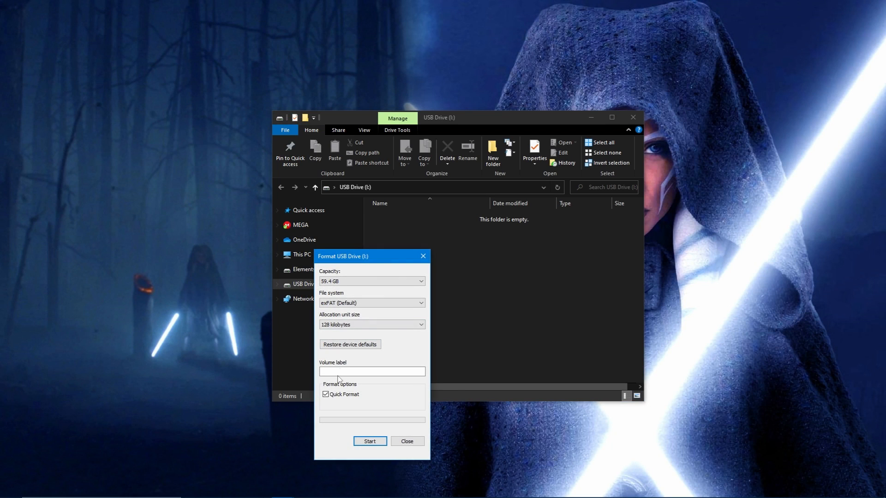
left_click(372, 371)
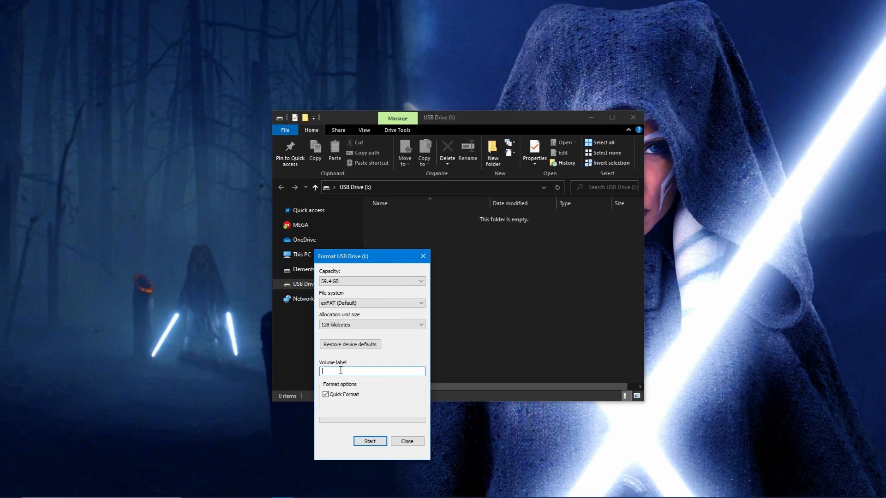
type("EZFLASH_OD")
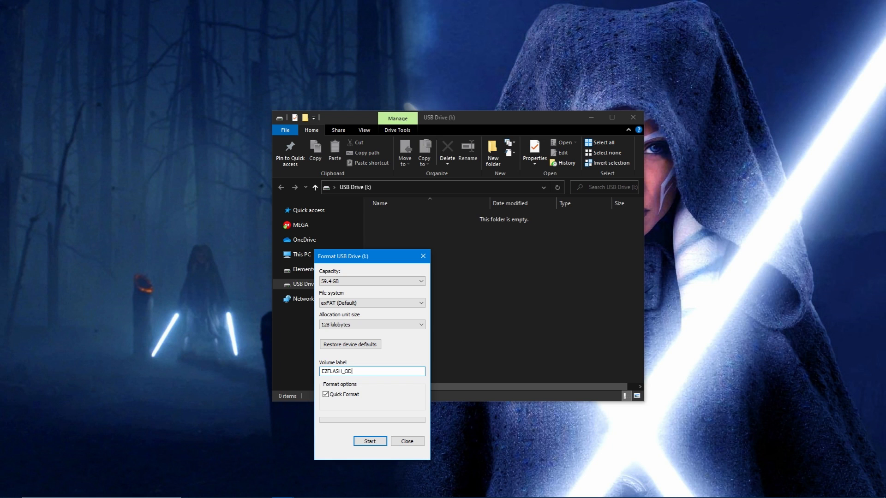
left_click(370, 441)
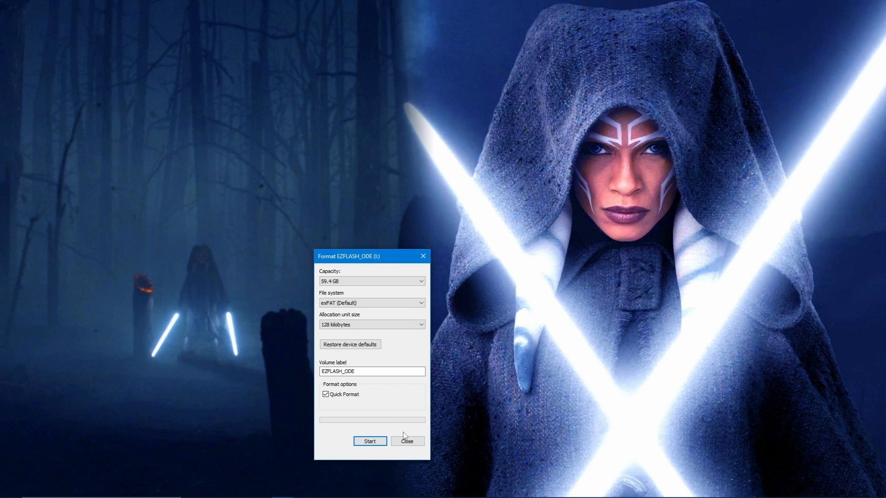
left_click(407, 441)
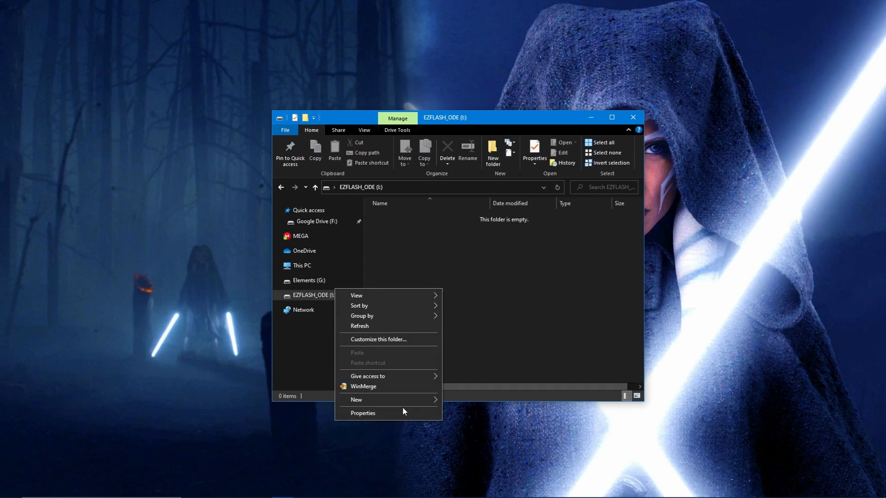
Check the drive's properties: exFAT with 59.4 GB free
left_click(362, 413)
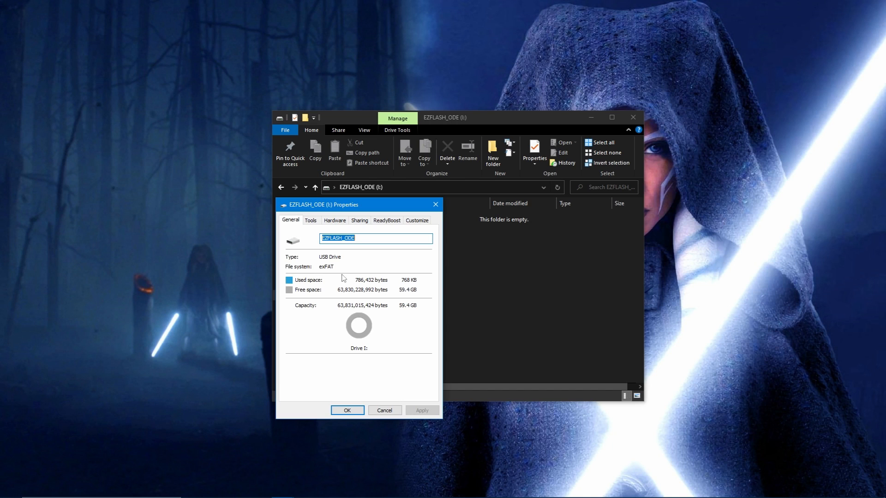
left_click(347, 410)
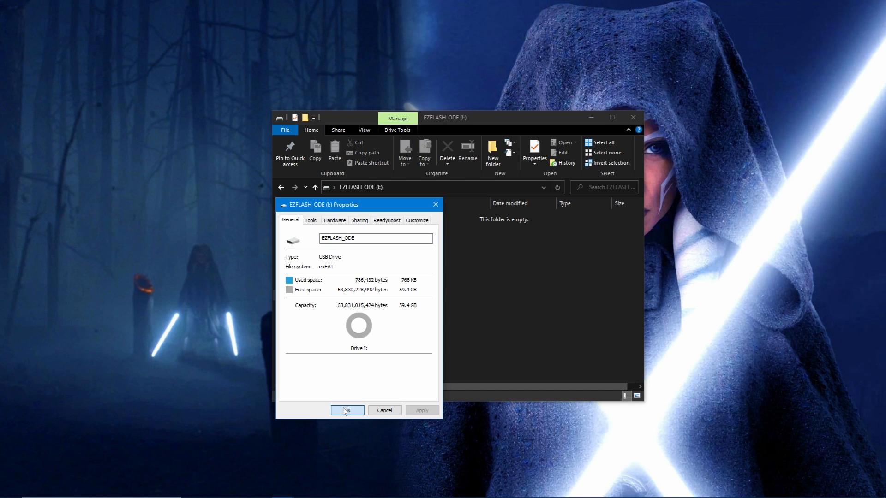
left_click(347, 410)
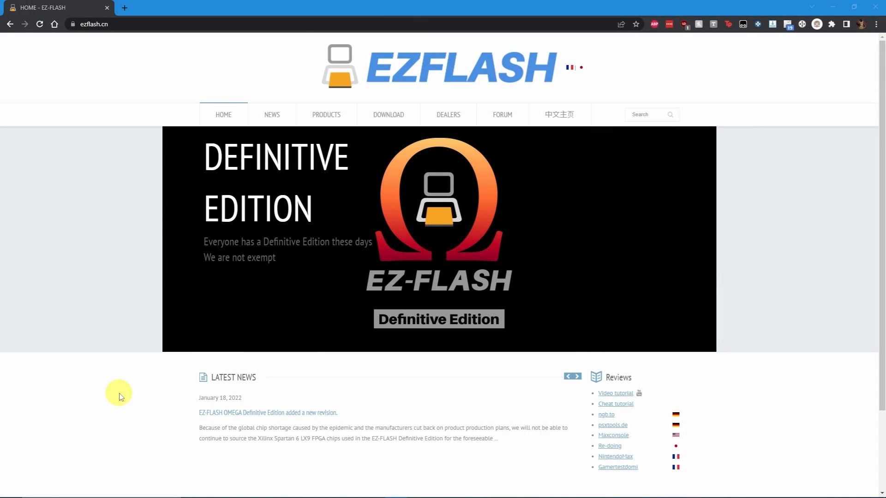
Download the kernel 1.03/firmware 6.0 zip, Cheat Library and Thumbnails Pack from the DOWNLOAD page
left_click(388, 114)
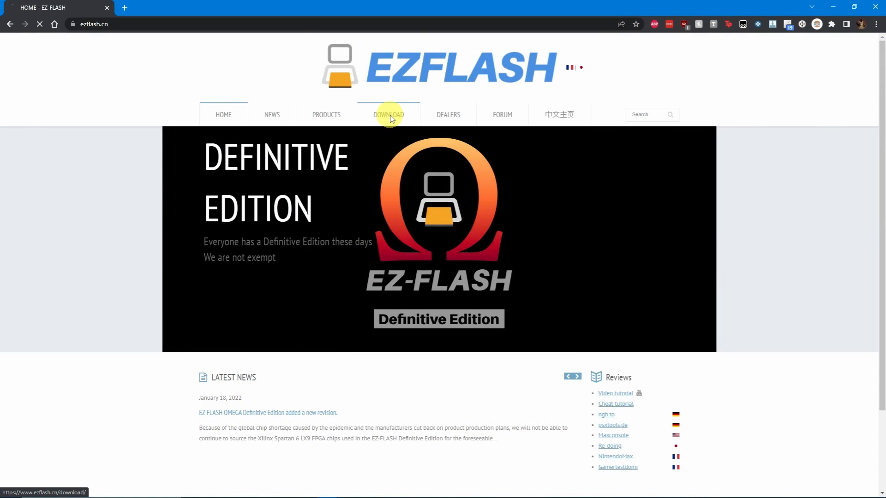
left_click(388, 114)
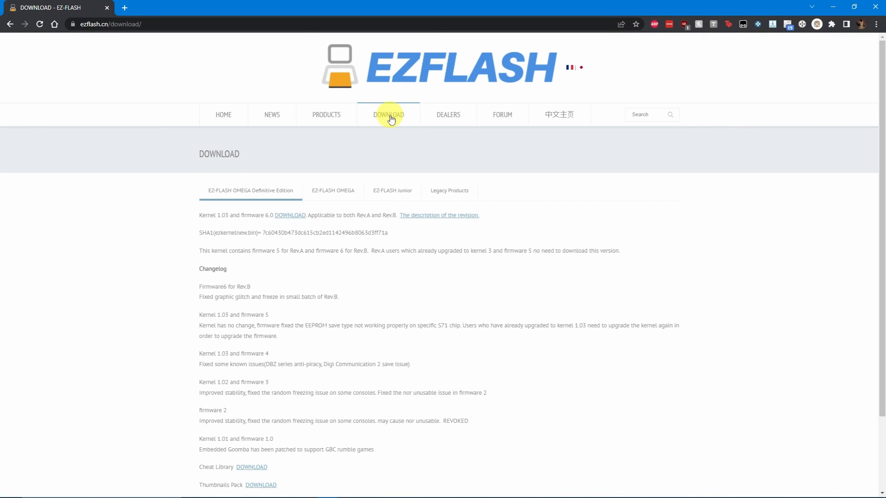
mouse_move(269, 212)
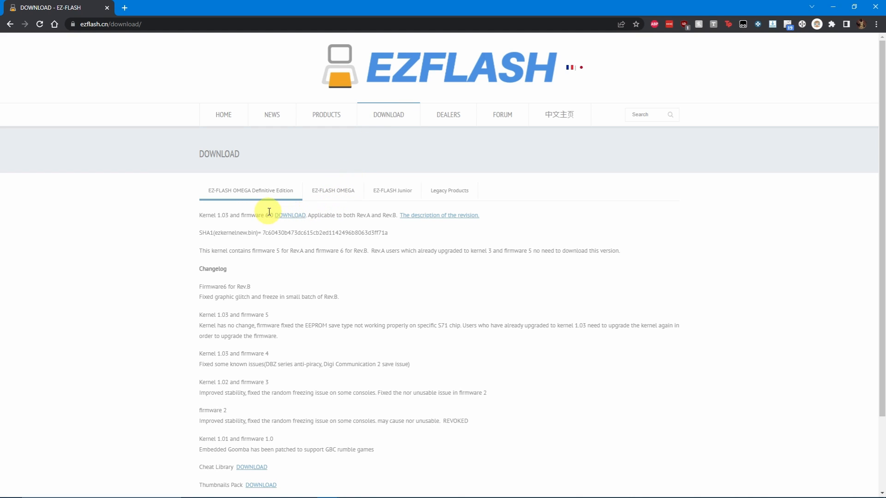
left_click(291, 215)
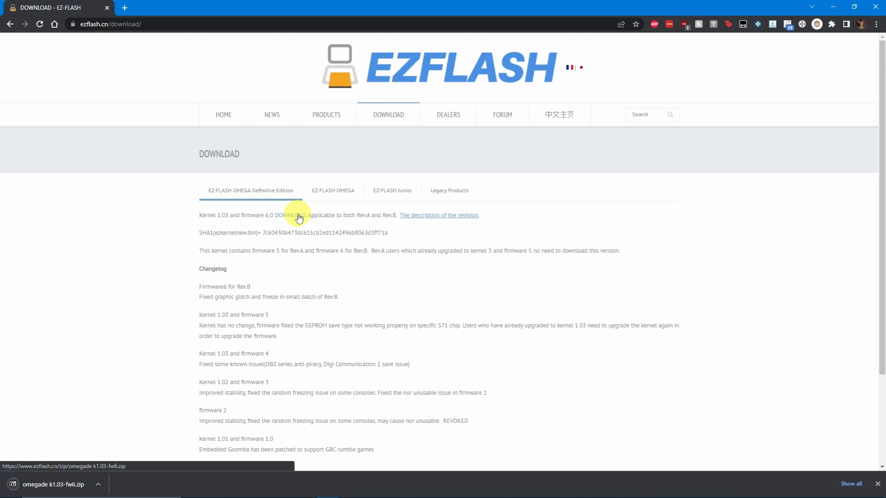
scroll("down", 3)
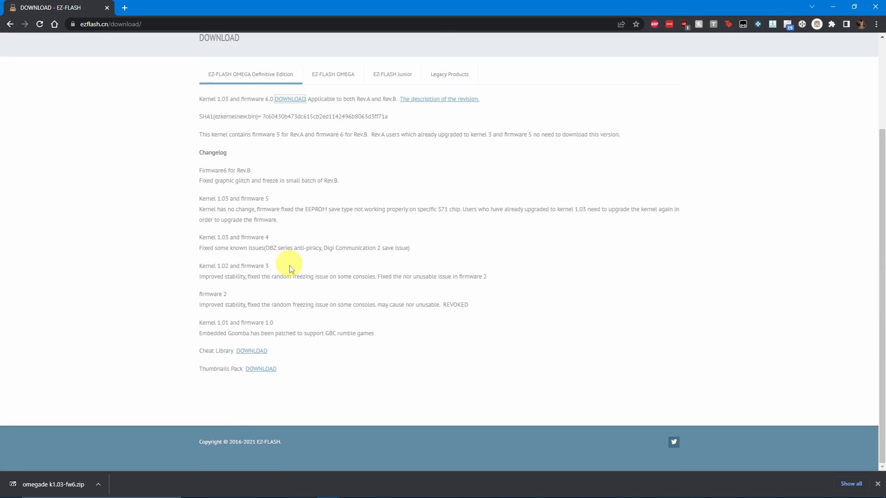
left_click(251, 350)
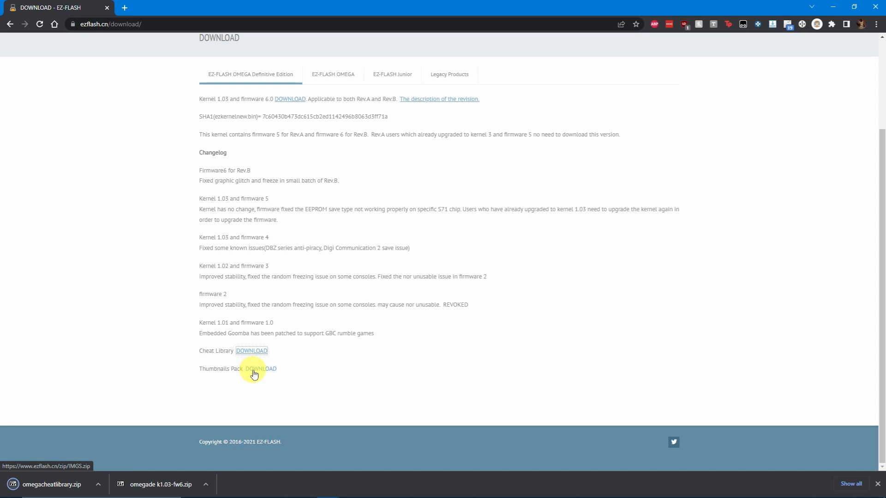
left_click(262, 368)
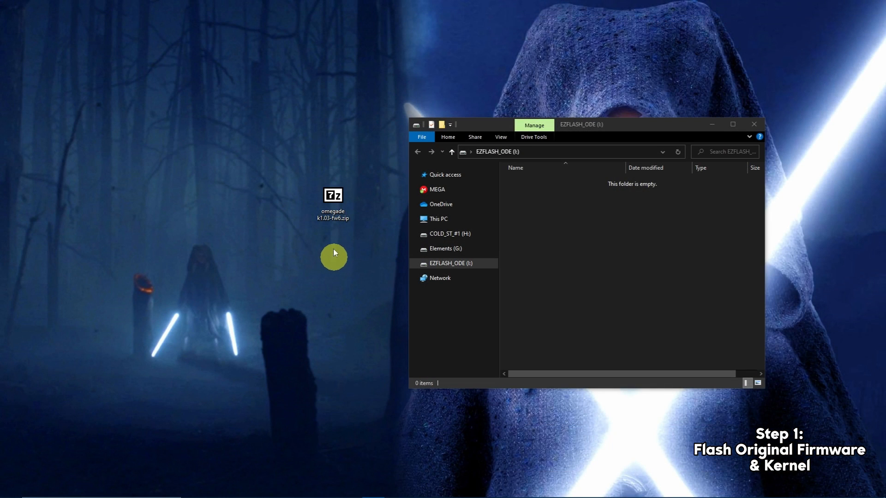
Open omegade k1.03-fw6.zip from the desktop
double_click(332, 195)
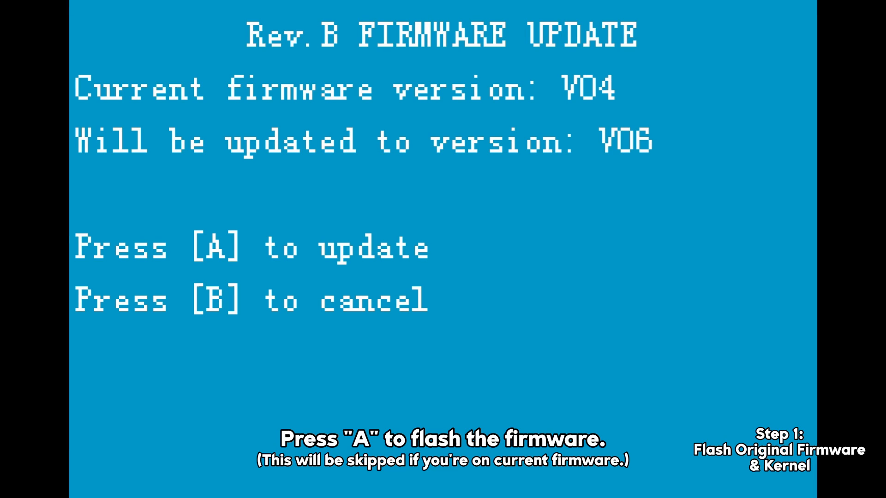
Confirm the firmware update from V04 to V06 and go to the settings page
key("a")
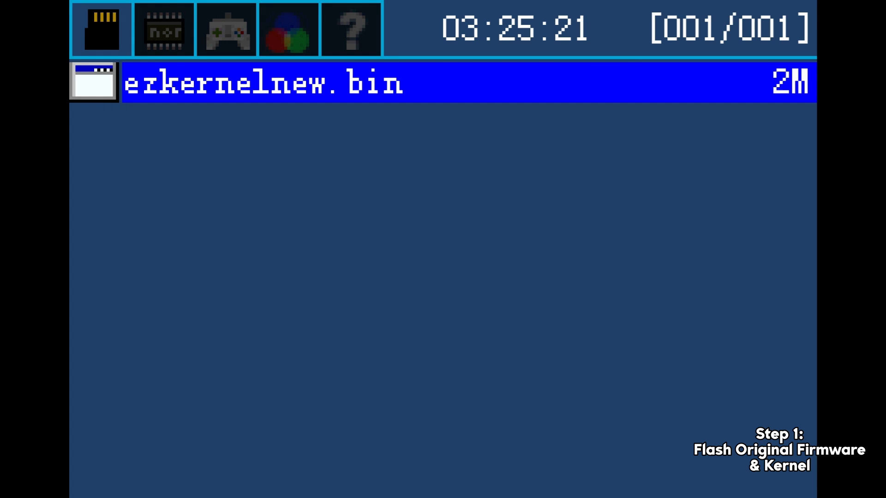
left_click(226, 29)
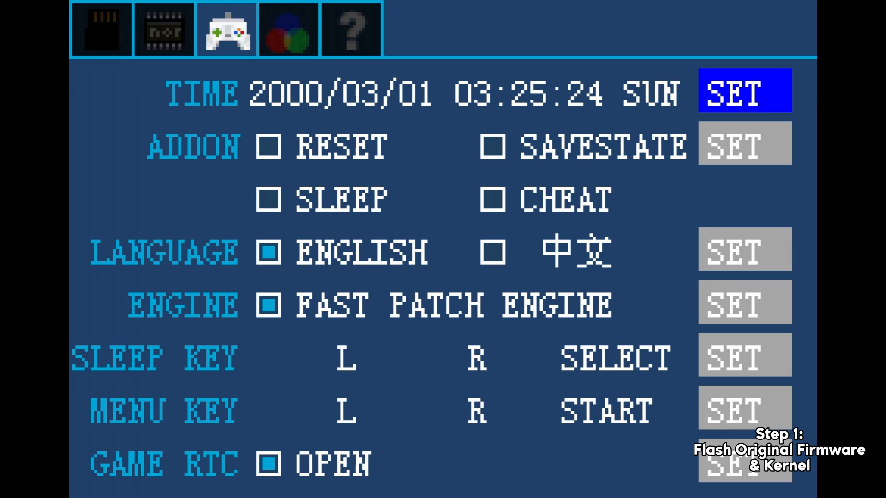
left_click(350, 30)
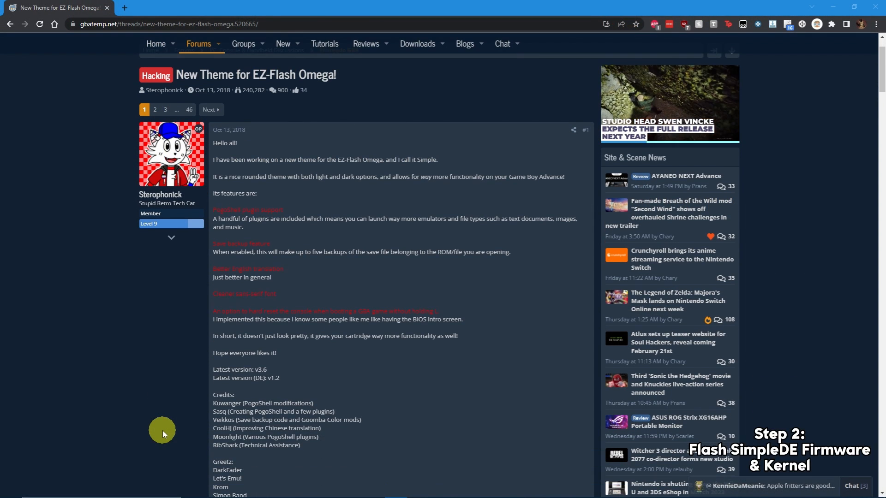
Download the SimpleDE.zip attachment from the GBAtemp theme thread
scroll("down", 3)
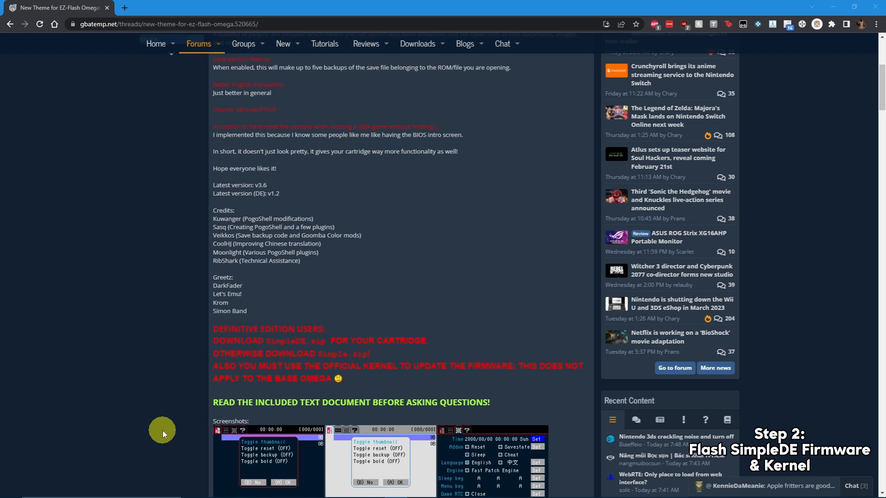
scroll("down", 3)
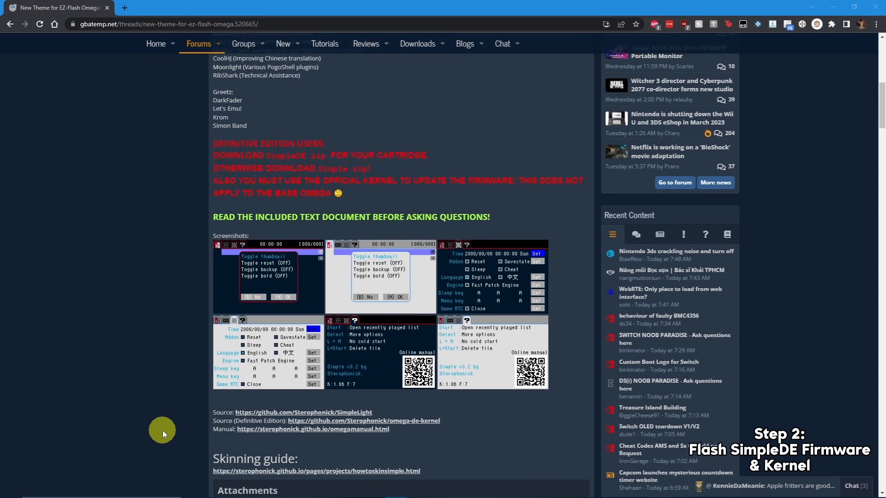
scroll("down", 3)
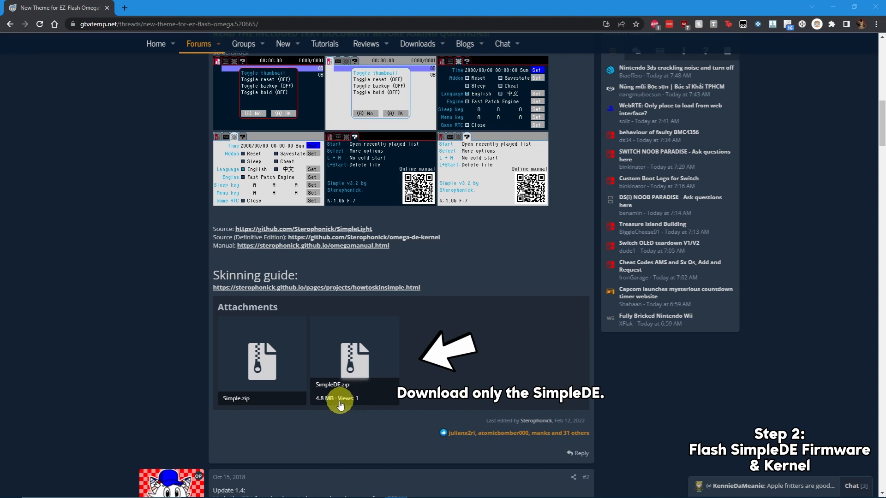
left_click(354, 360)
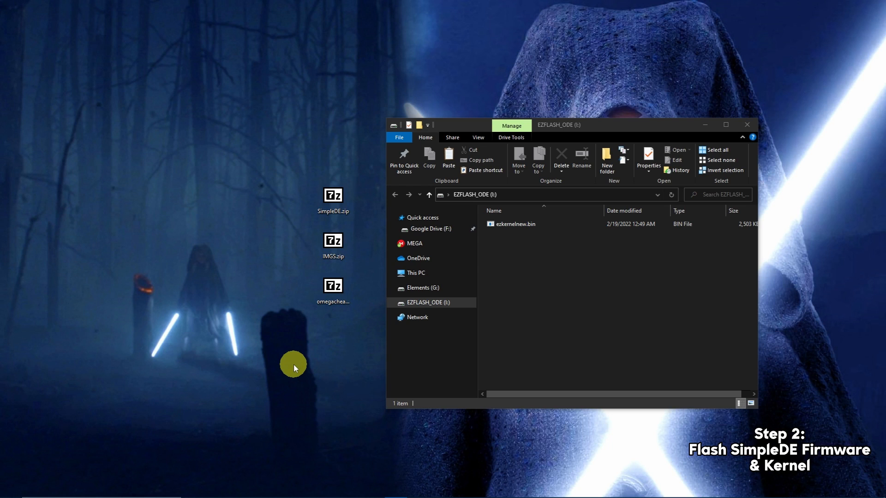
Permanently delete ezkernelnew.bin from the EZFLASH_ODE drive
left_click(513, 224)
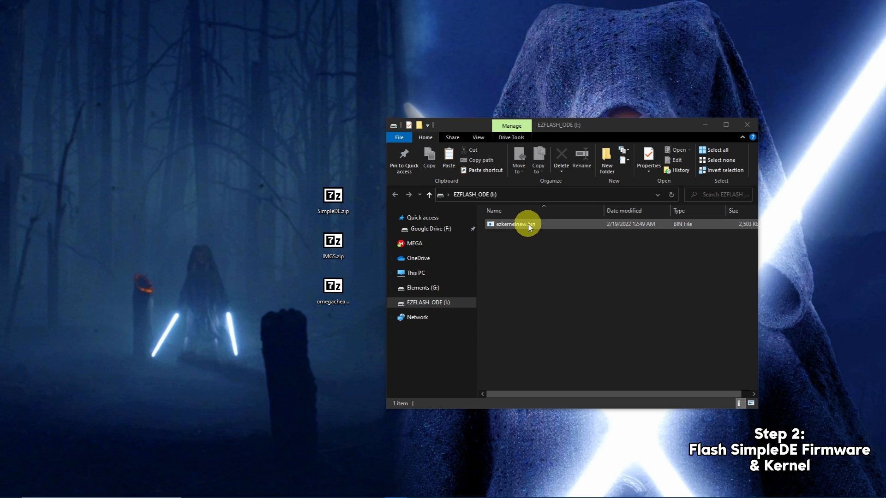
right_click(511, 224)
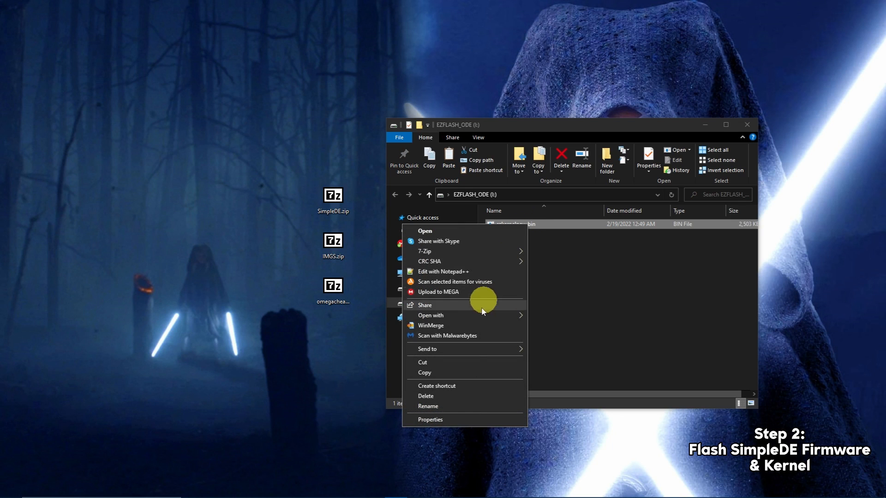
left_click(425, 395)
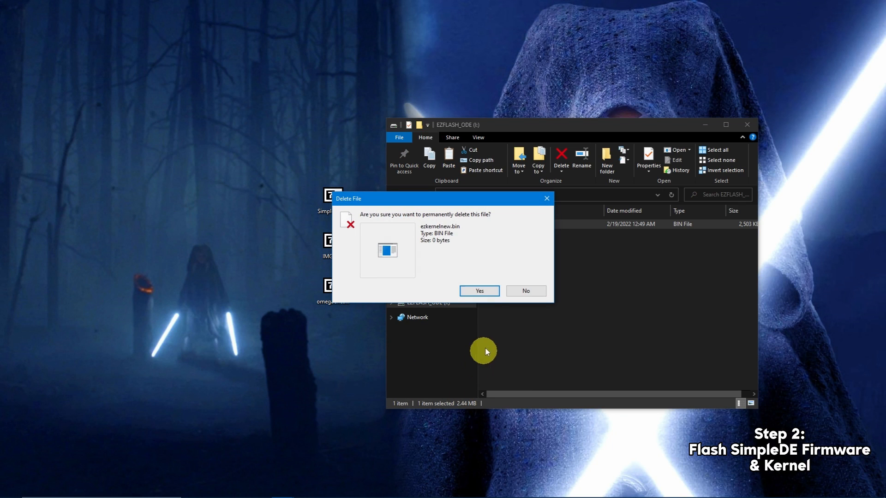
left_click(478, 290)
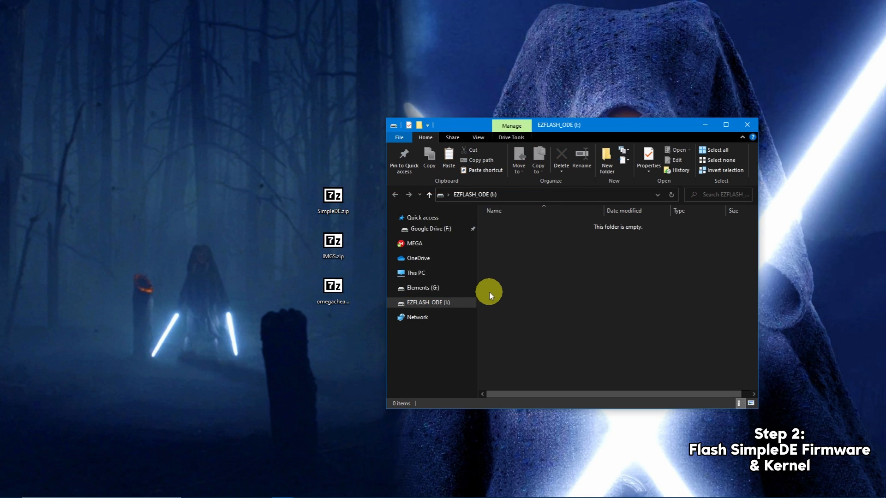
left_click(333, 195)
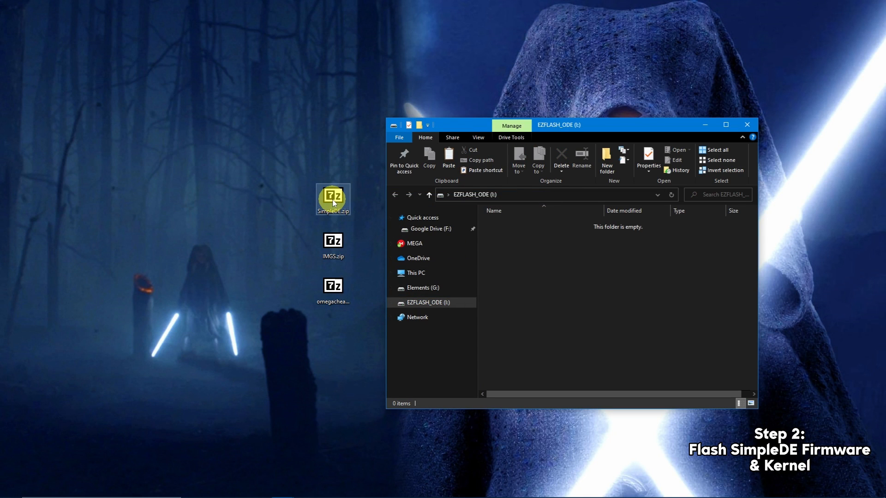
Open SimpleDE.zip in 7-Zip and select the BACKUP and SYSTEM folders for copying
double_click(332, 196)
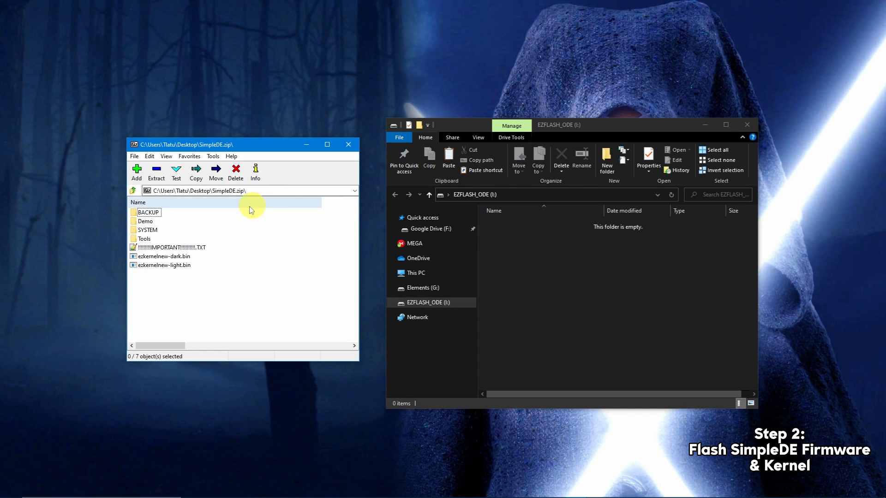
left_click(149, 212)
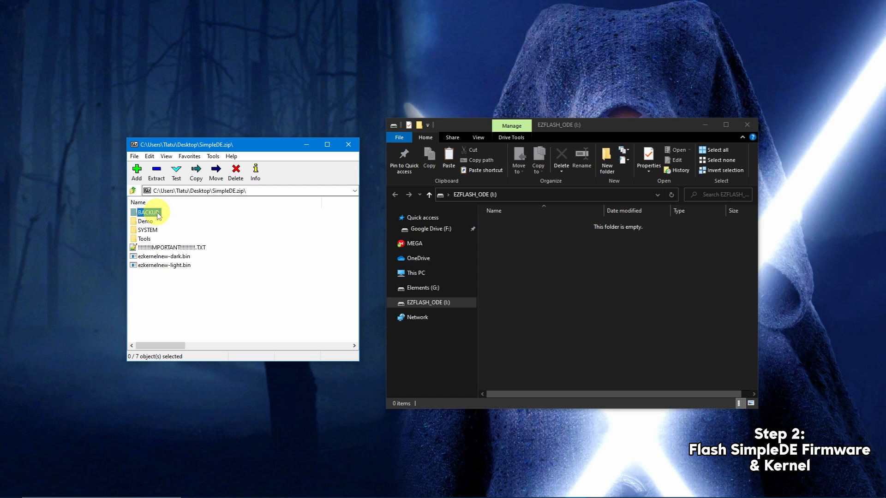
left_click(148, 230)
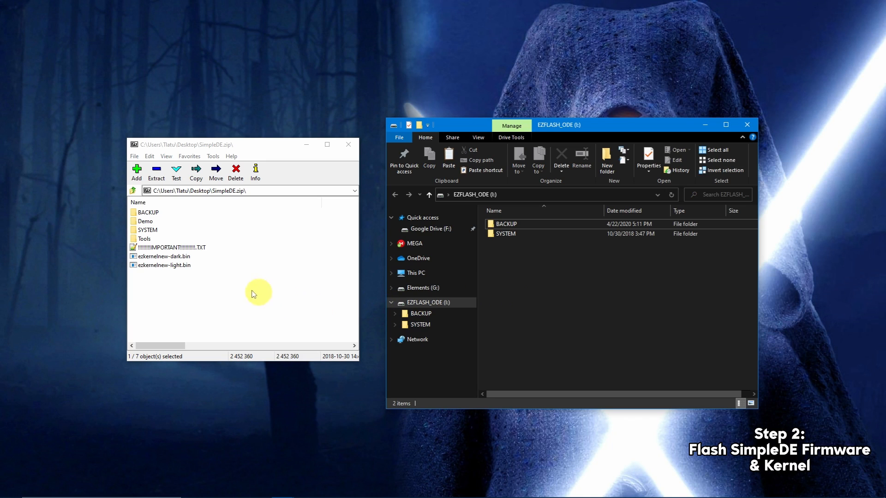
mouse_move(169, 267)
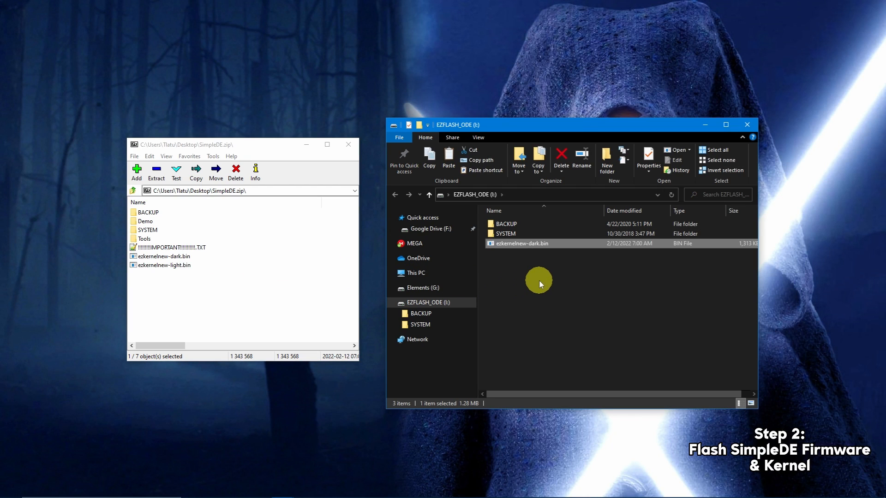
mouse_move(544, 262)
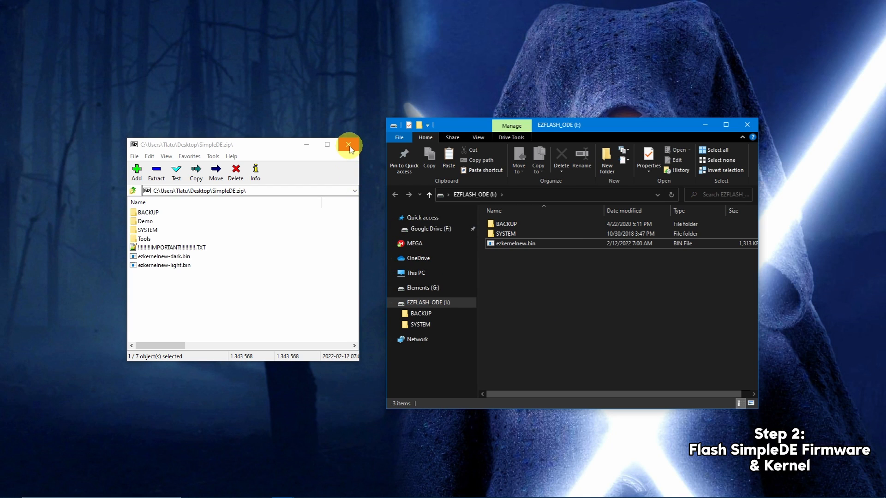
Copy the IMGS folder from IMGS.zip into the drive's SYSTEM folder
left_click(349, 144)
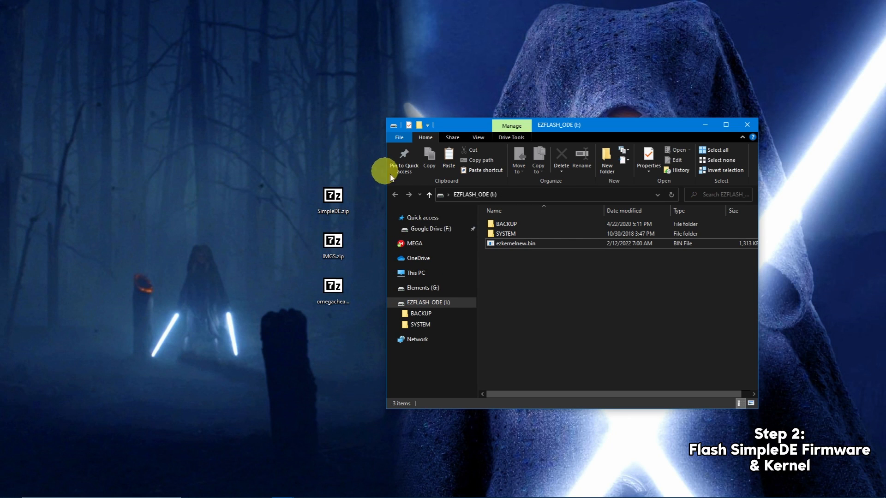
left_click(504, 234)
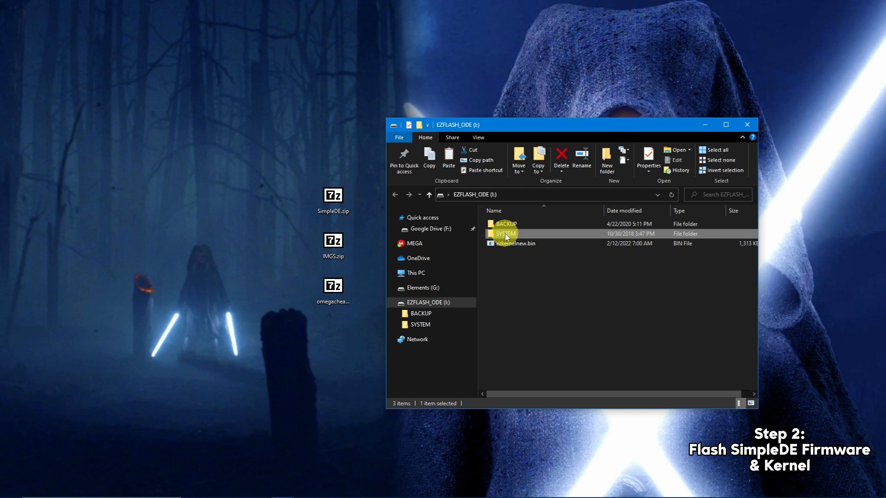
double_click(505, 234)
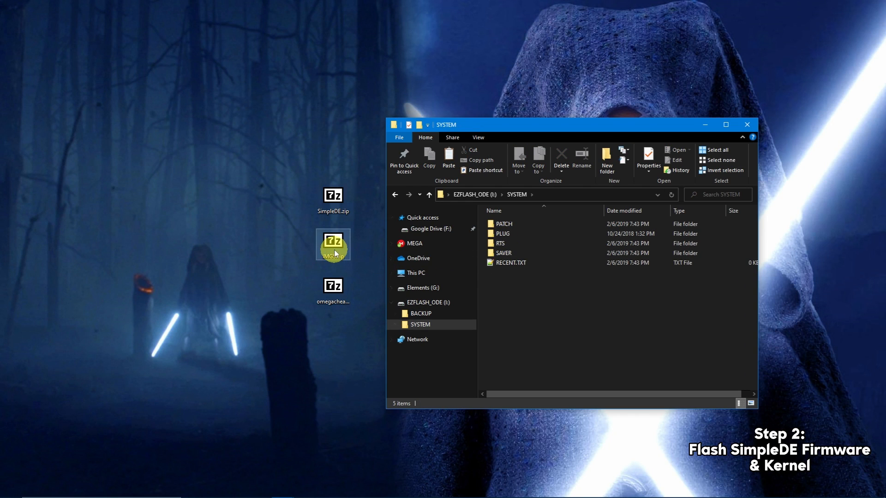
double_click(332, 244)
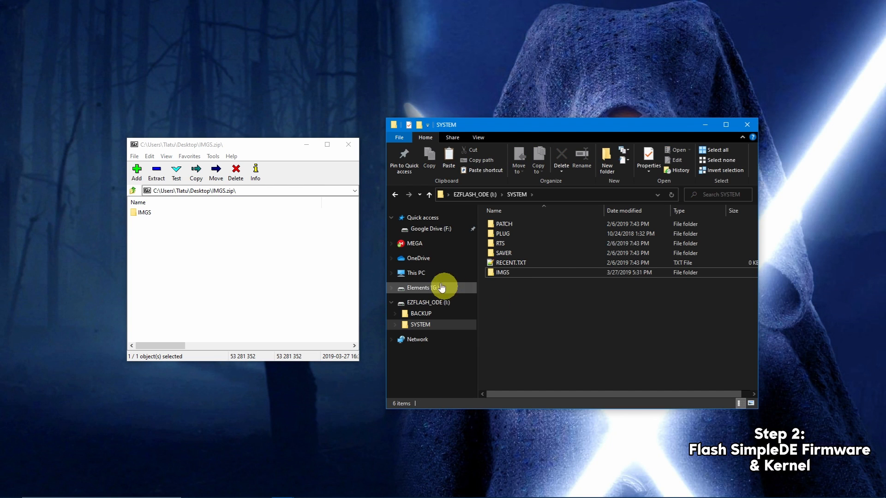
left_click(349, 144)
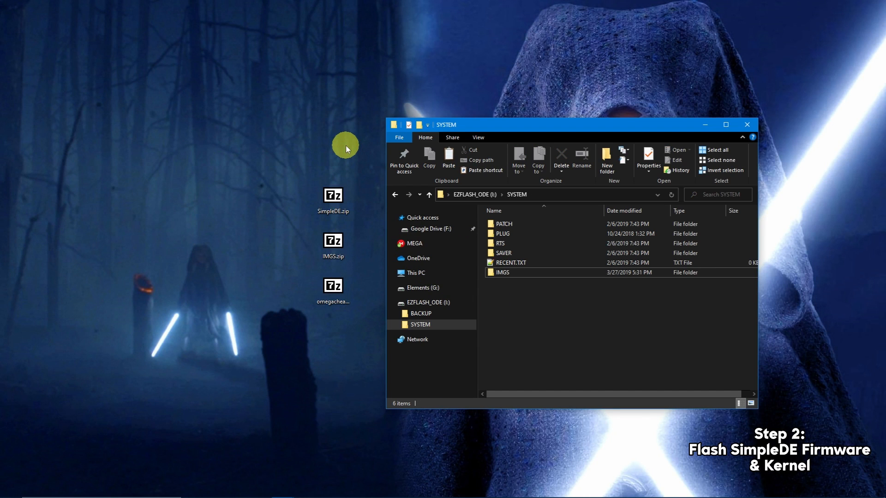
Copy the CHEAT folder from omegacheatlibrary.zip into SYSTEM
double_click(333, 285)
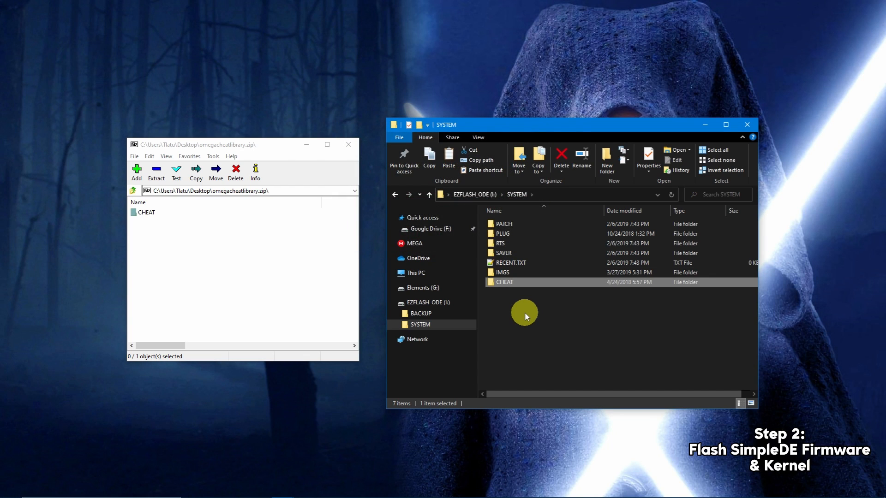
left_click(148, 212)
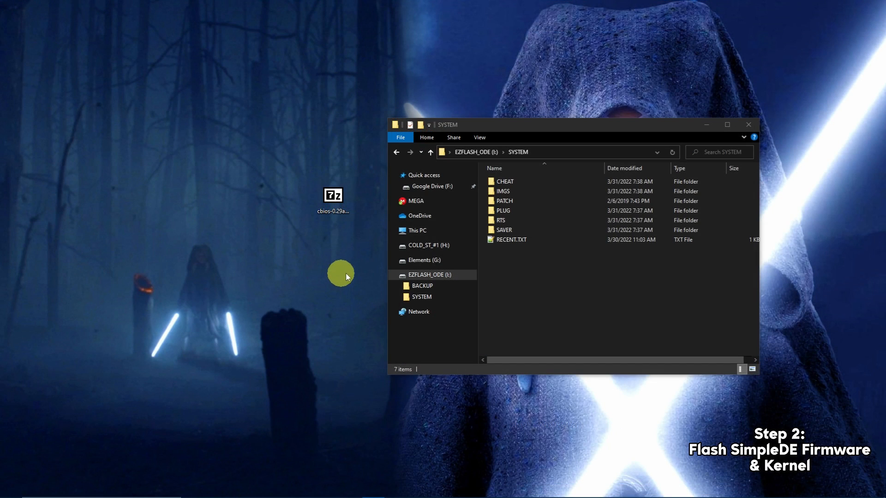
Copy cbios_main_msx1.rom from cbios-0.29a\roms into the SYSTEM\PLUG folder
double_click(502, 210)
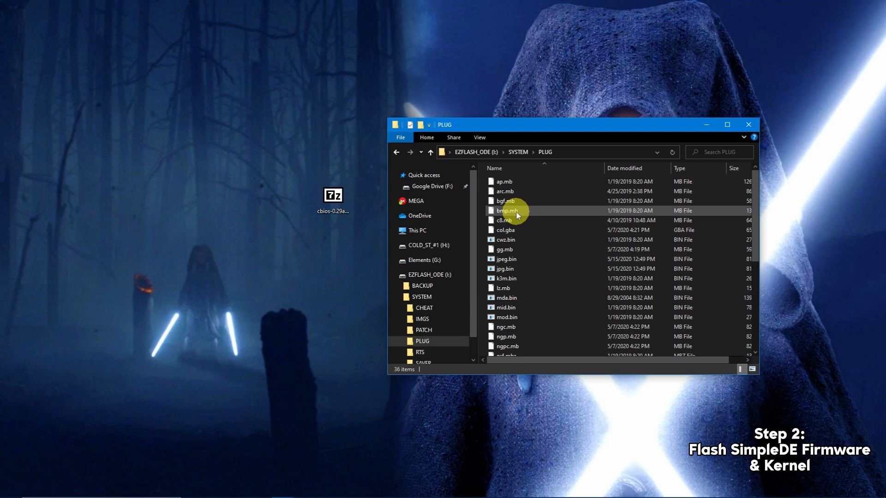
double_click(332, 195)
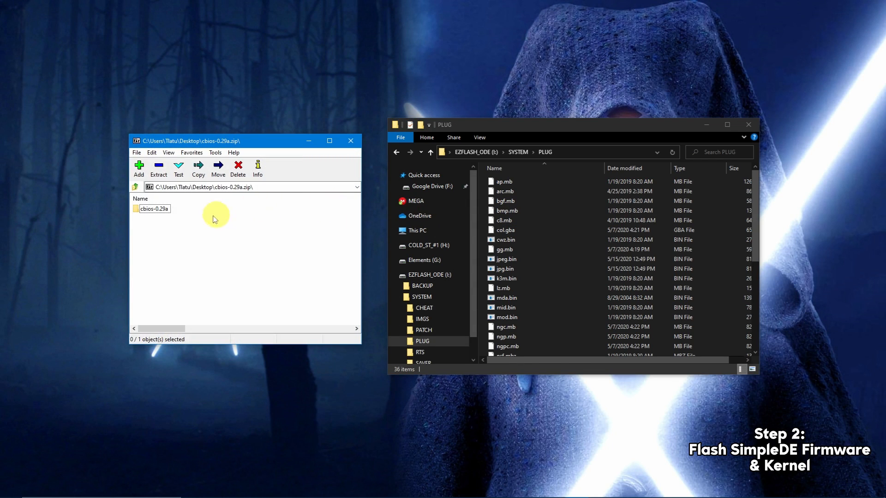
double_click(154, 208)
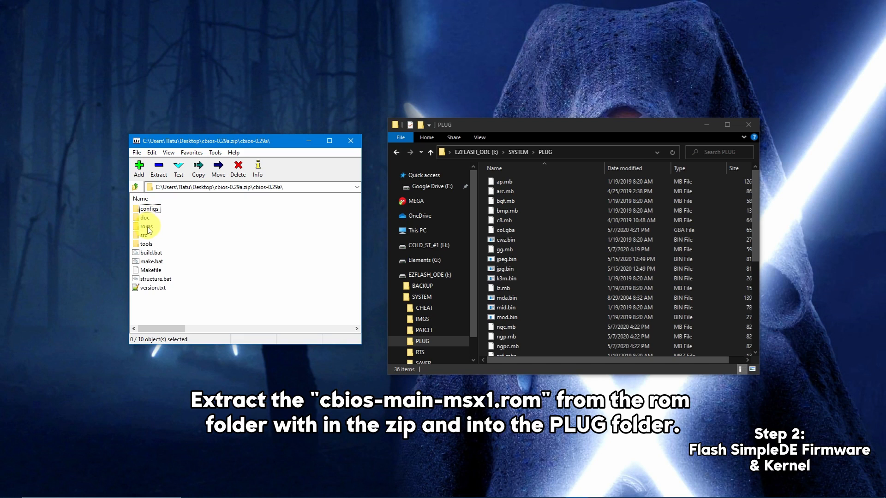
double_click(146, 227)
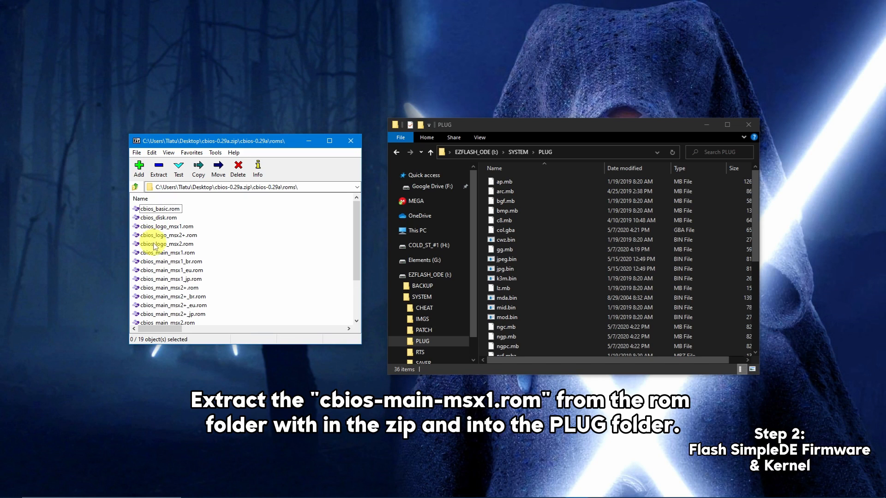
left_click(167, 252)
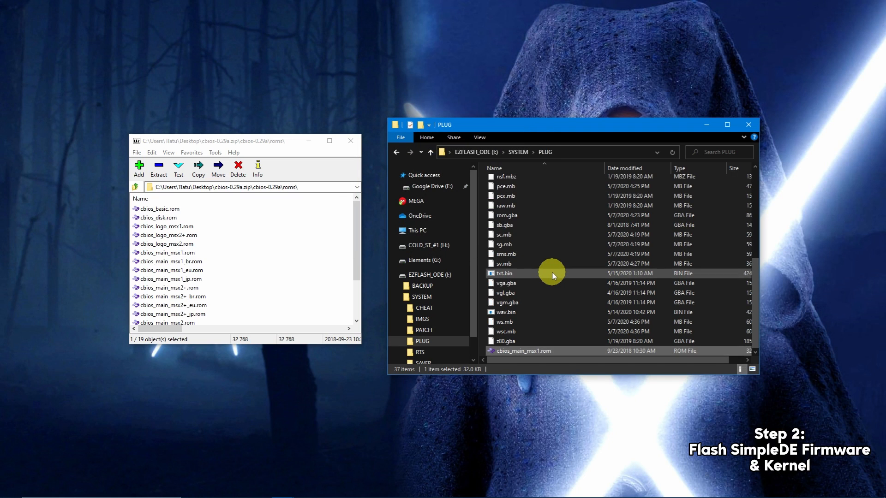
left_click(503, 272)
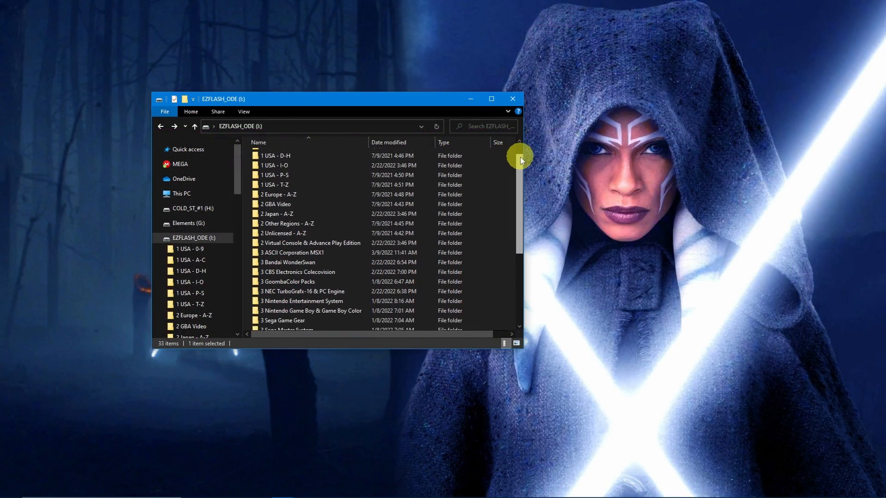
Scroll through the EZFLASH_ODE root's 33 game and system folders, then open one
scroll("down", 3)
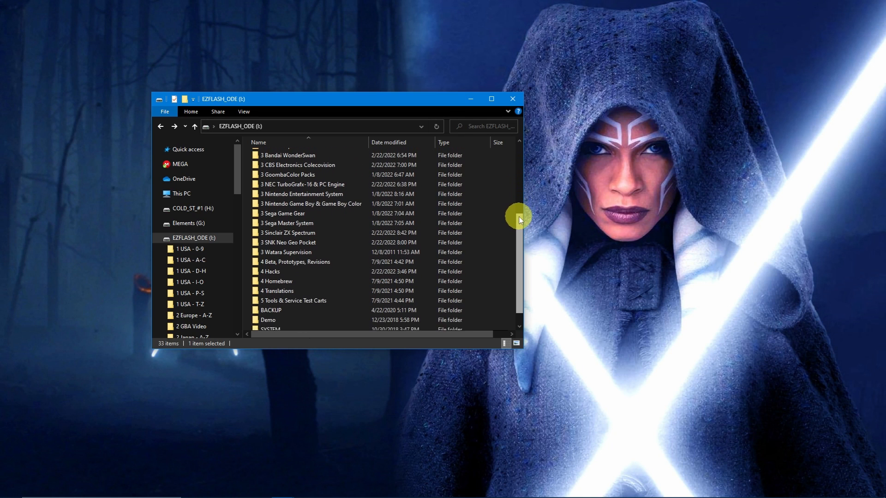
scroll("up", 3)
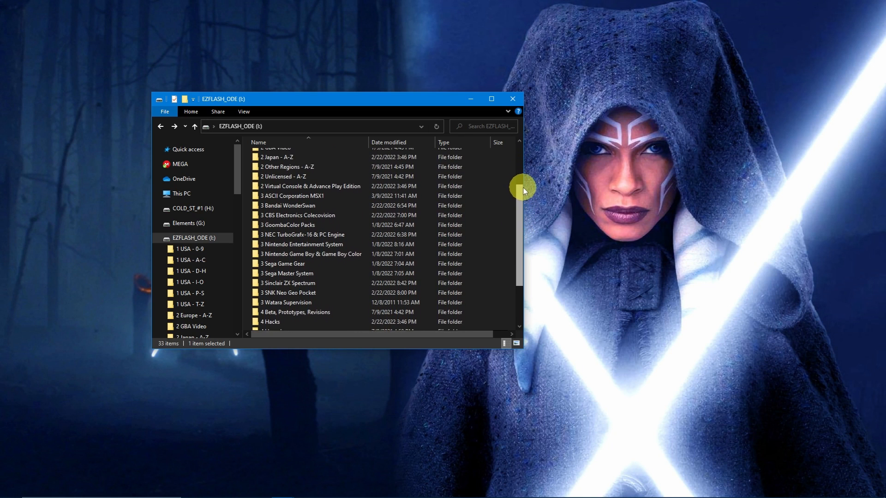
scroll("up", 3)
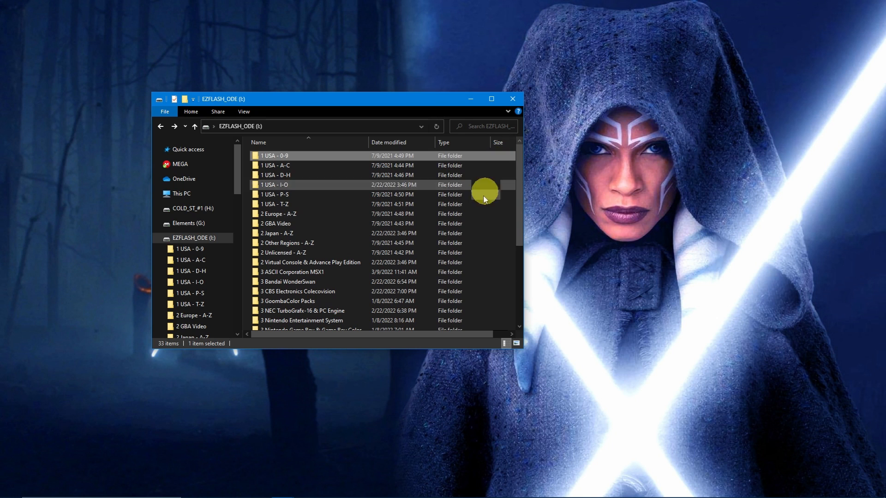
double_click(302, 320)
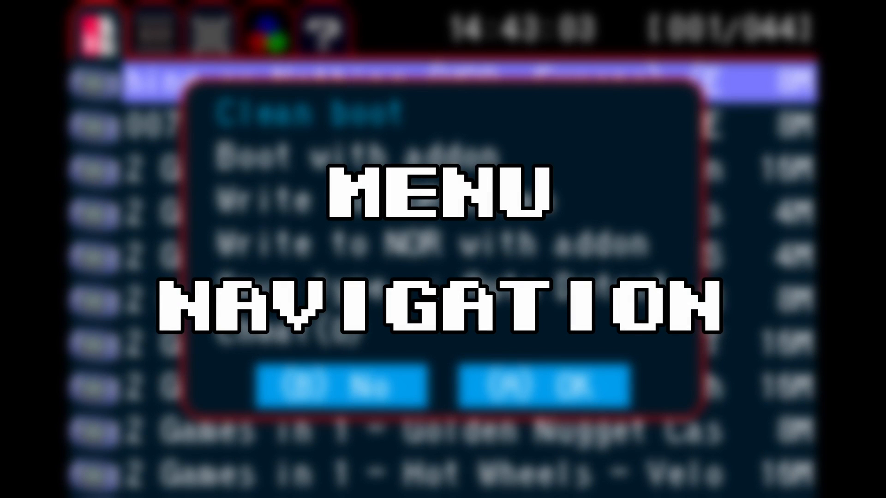
View SimpleDE's system settings, help/version page, and the games stored in NOR
key("Down")
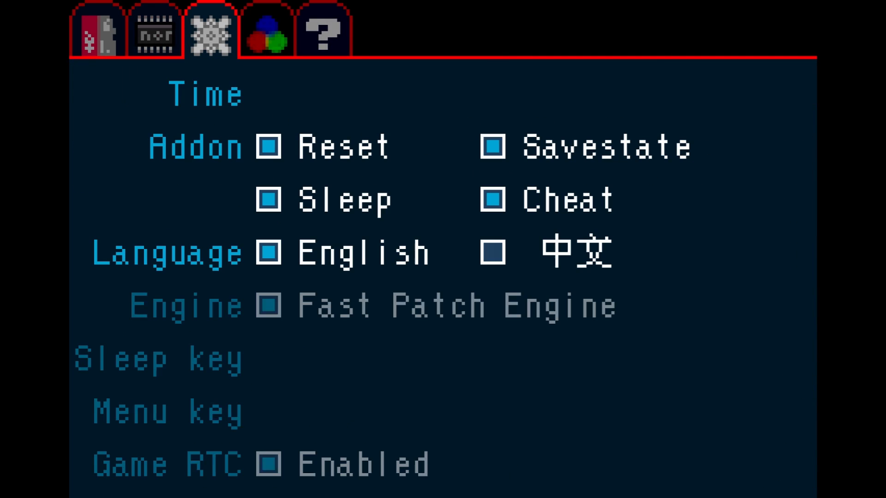
left_click(322, 30)
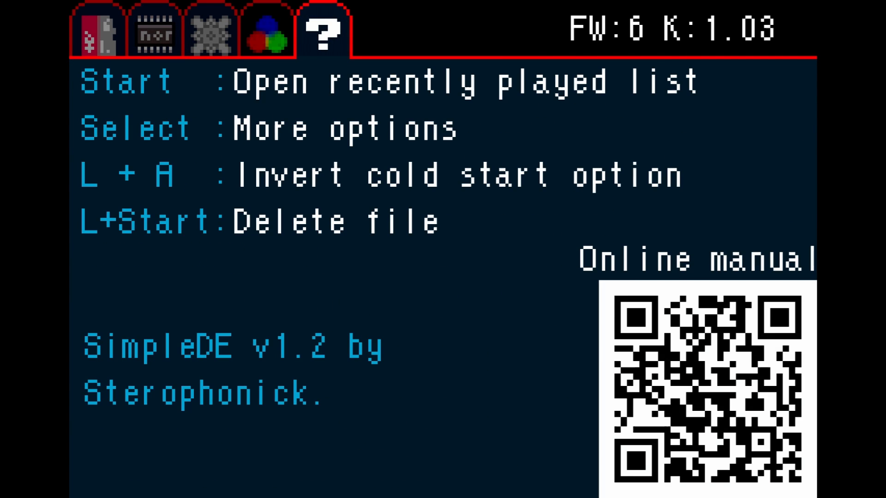
left_click(211, 32)
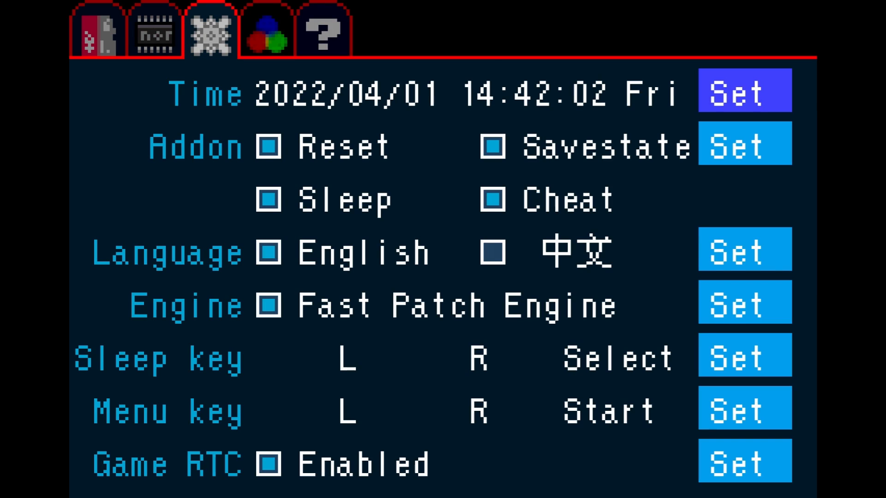
left_click(96, 32)
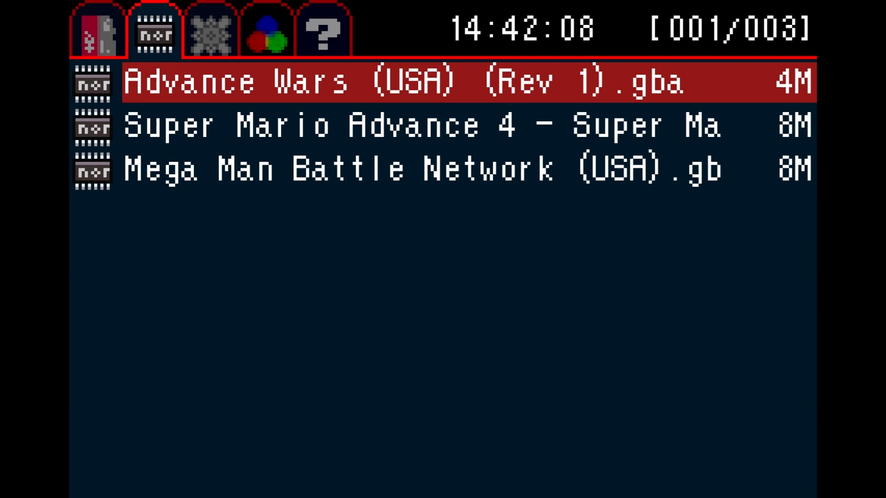
Revisit settings, shortcut help and Save/LED options, then return to the SD game list
left_click(211, 32)
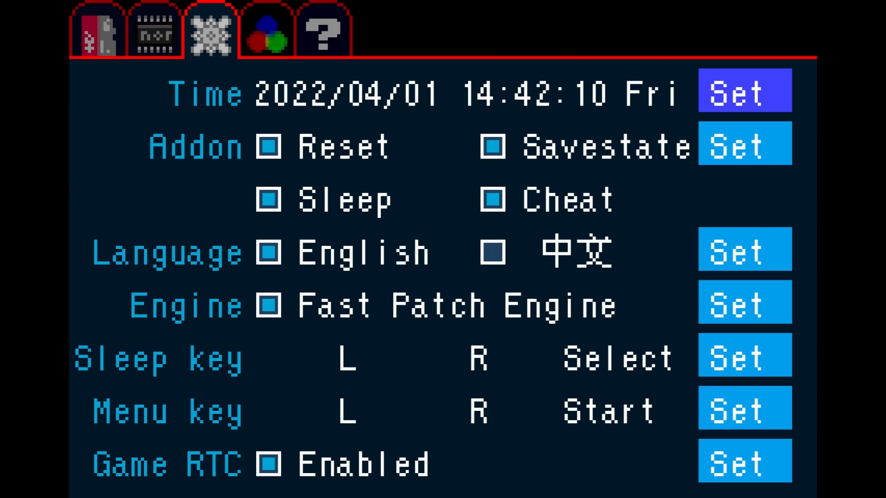
left_click(321, 31)
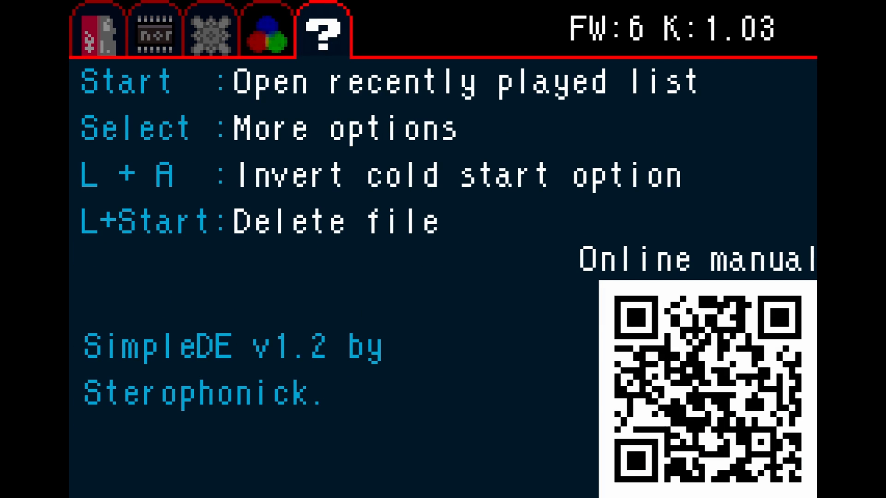
left_click(266, 34)
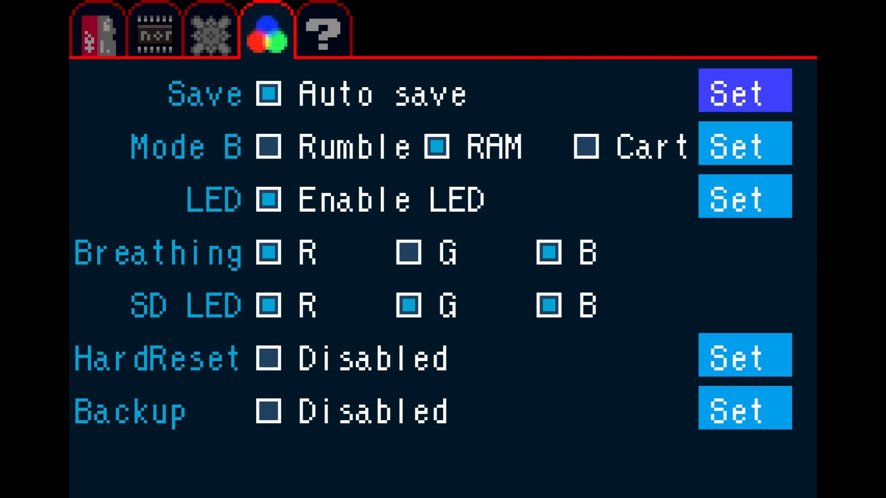
left_click(96, 31)
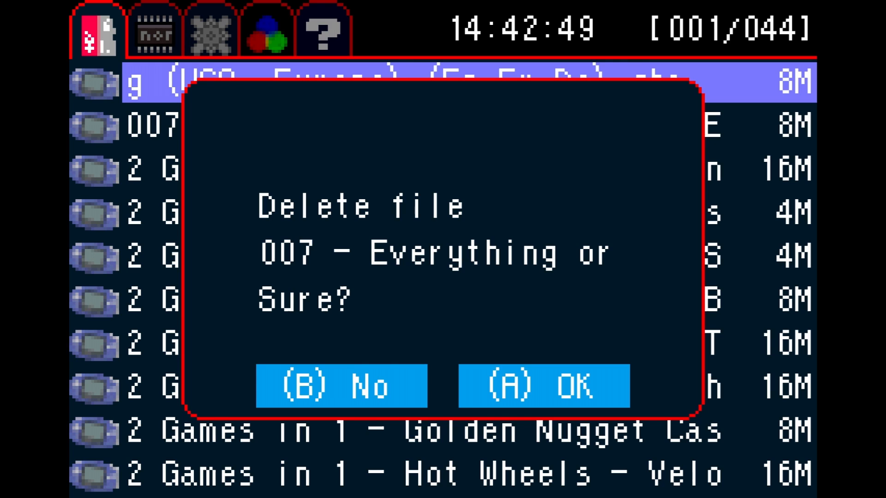
Keep 007 Everything or Nothing, check its boot options' Save type (Auto Detect), then close them
left_click(341, 387)
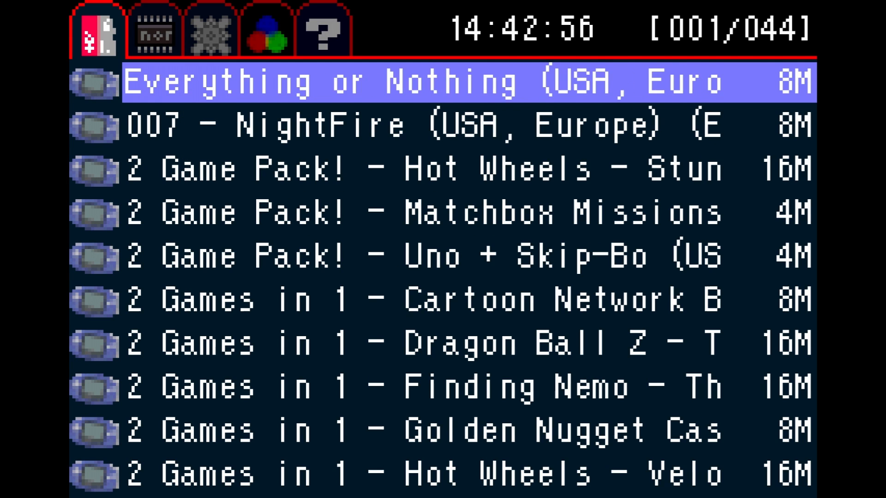
left_click(429, 82)
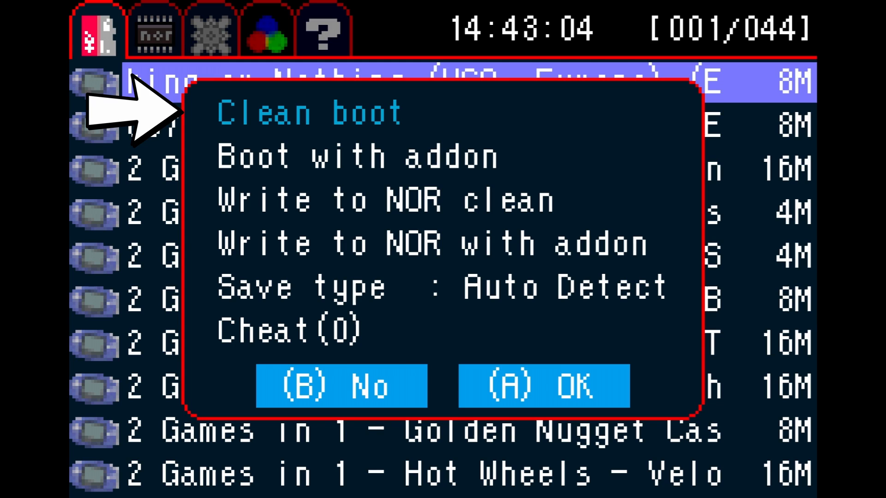
key("down")
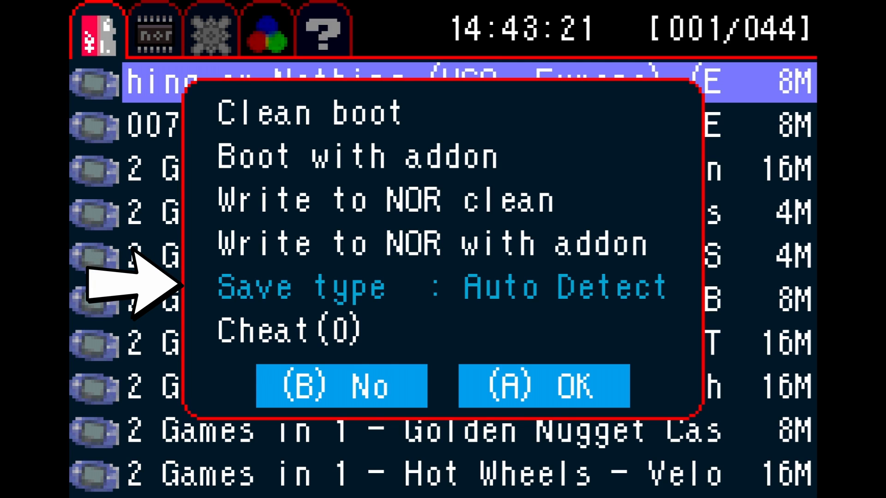
left_click(287, 330)
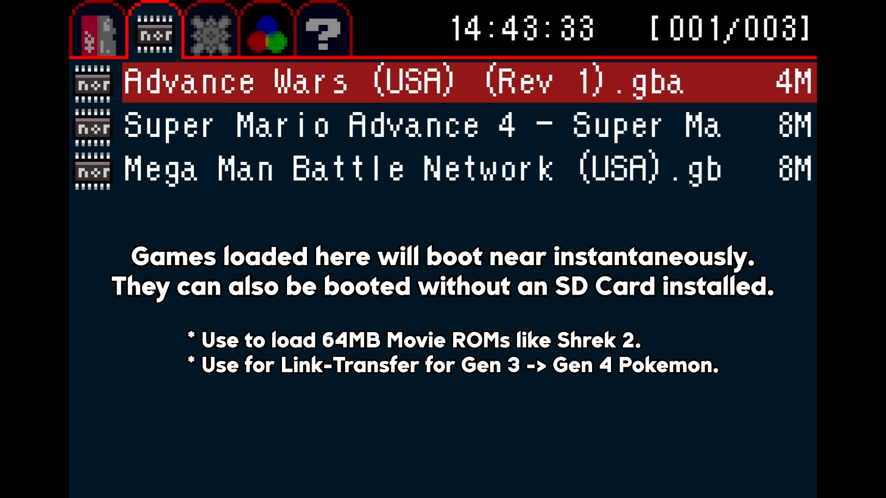
Browse the NOR games, cancel NOR options without formatting, and show settings with Game RTC enabled
key("Down")
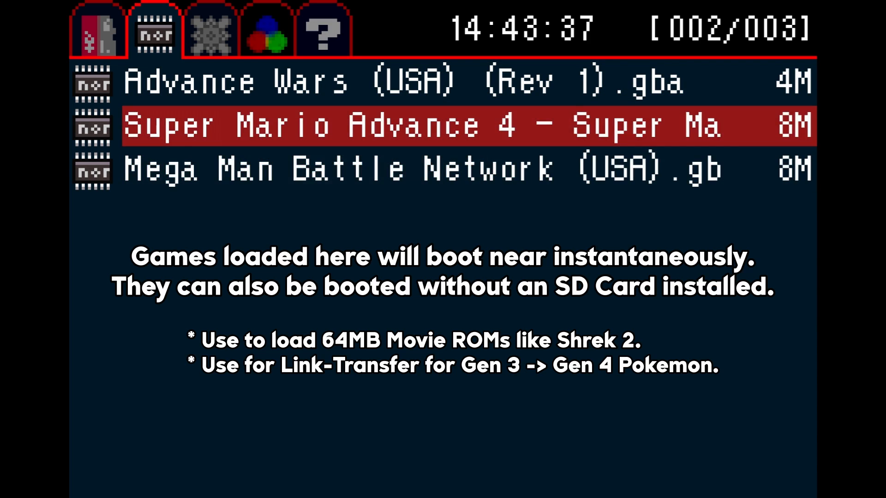
key("Up")
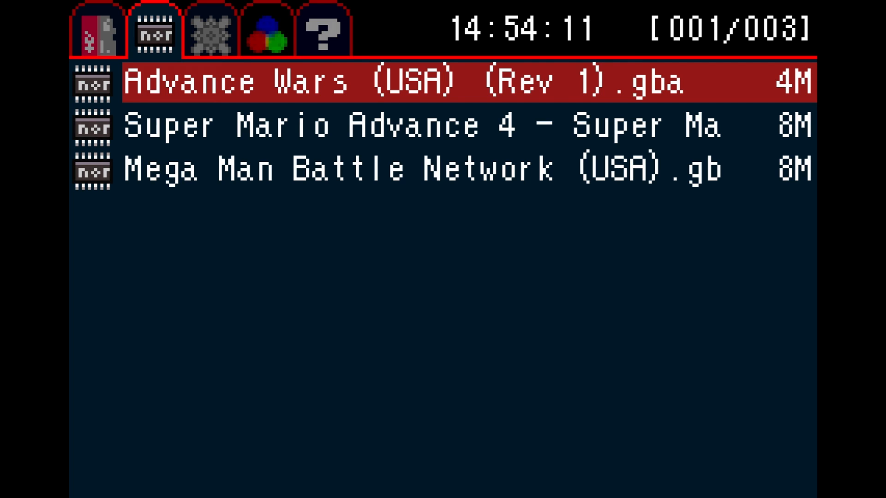
left_click(395, 82)
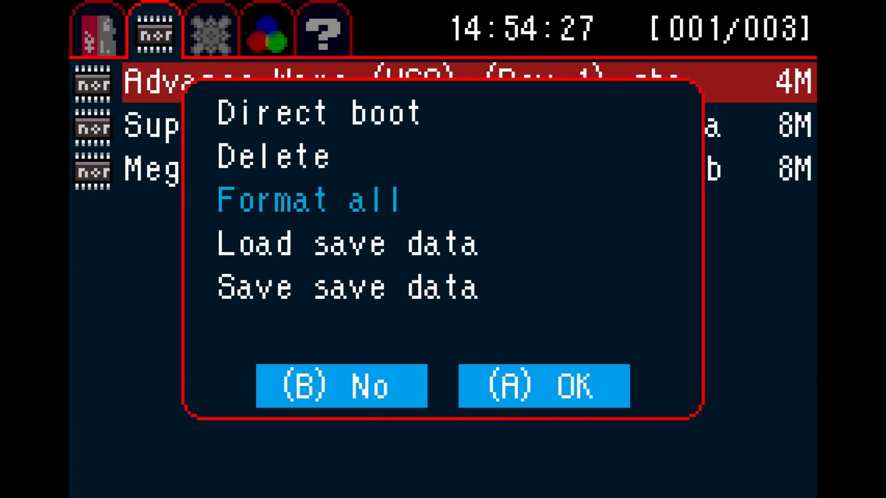
left_click(543, 385)
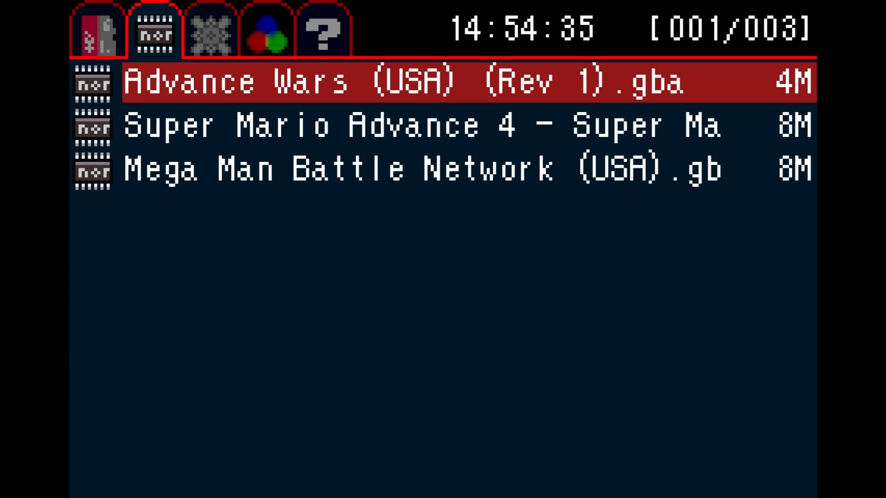
left_click(209, 32)
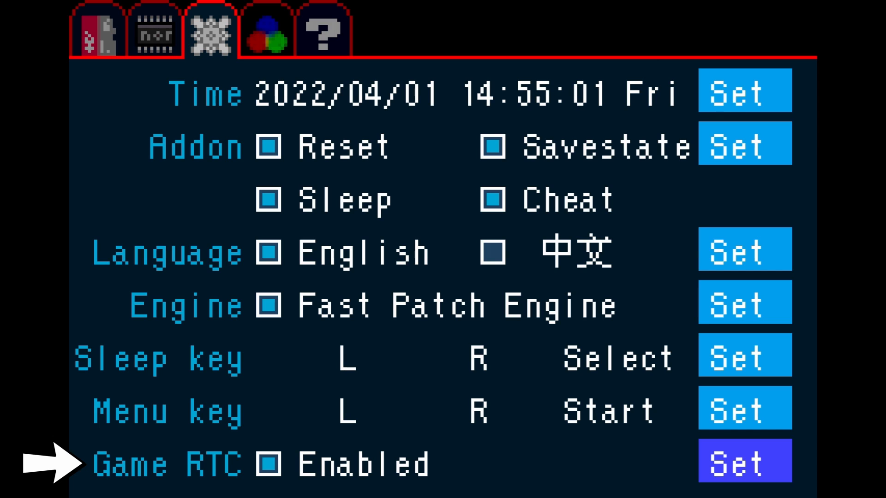
left_click(266, 31)
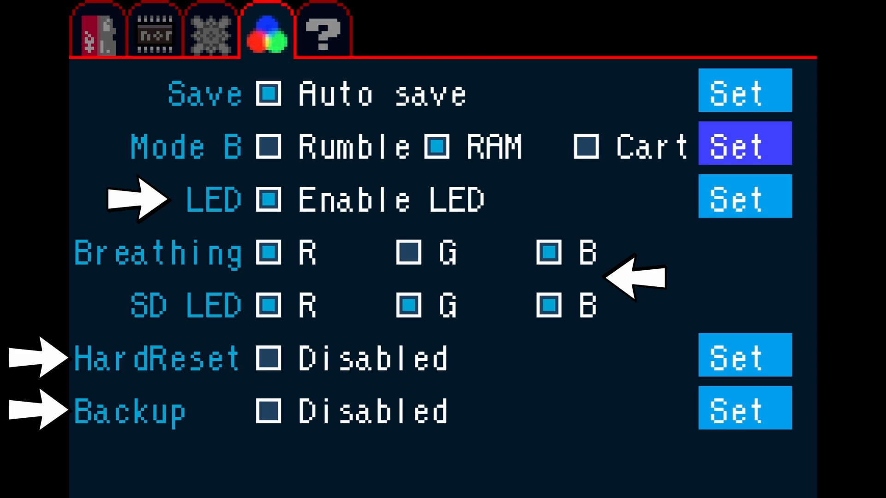
left_click(744, 198)
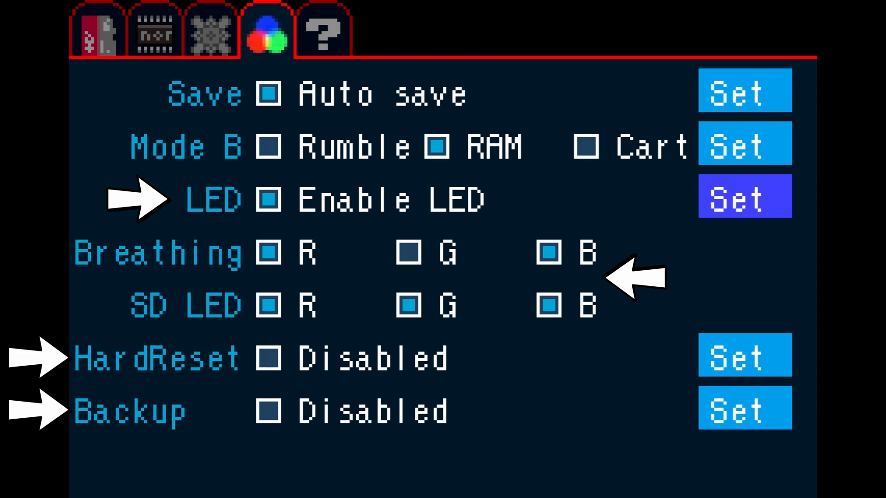
left_click(744, 356)
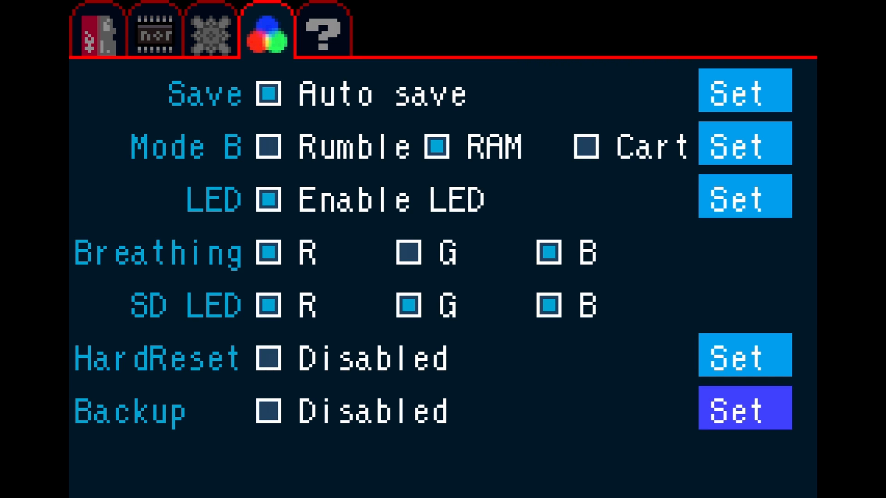
left_click(321, 33)
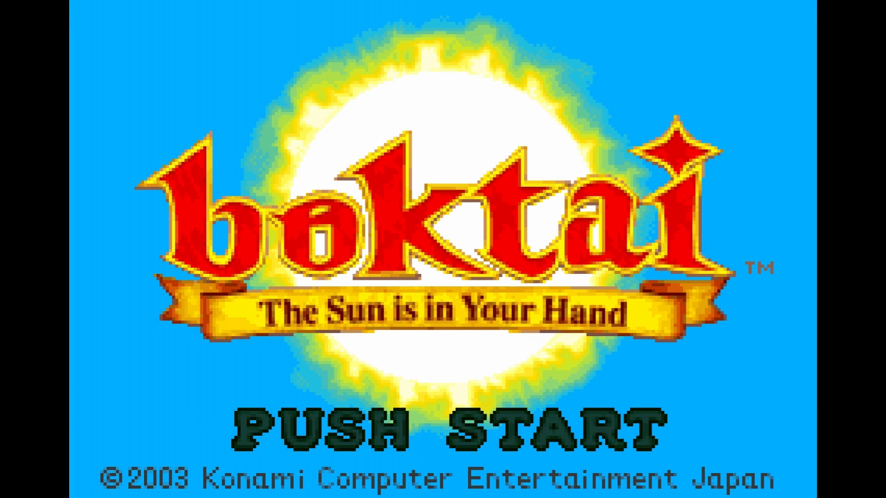
Launch the Boktai – The Sun is in Your Hand ROM from SimpleDE
key("Return")
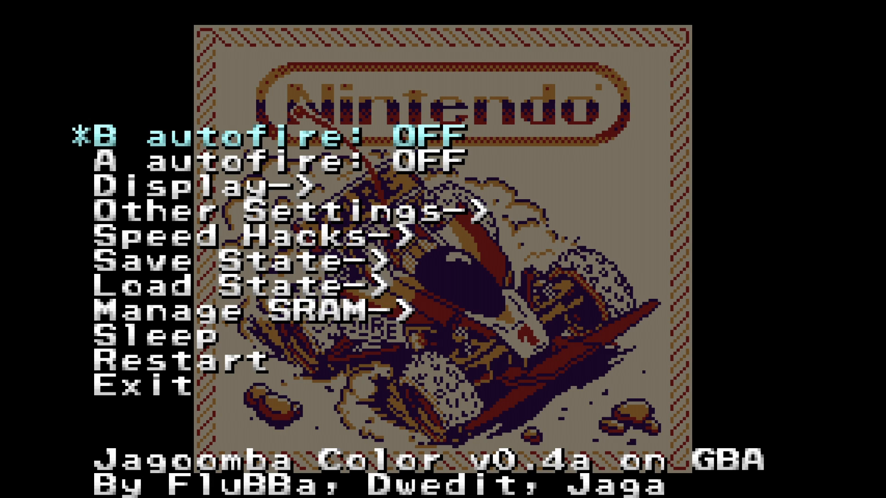
Browse Jagoomba's Other Settings and Manage SRAM options, then exit to an NES game
key("down")
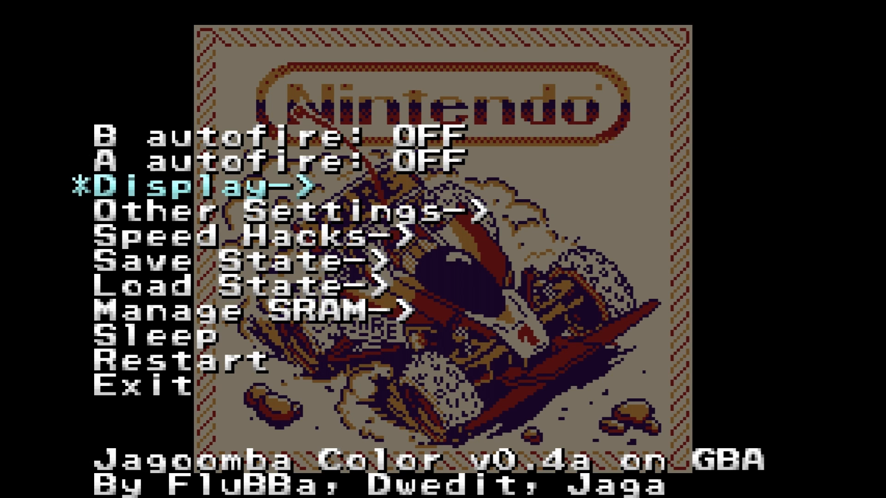
key("Down")
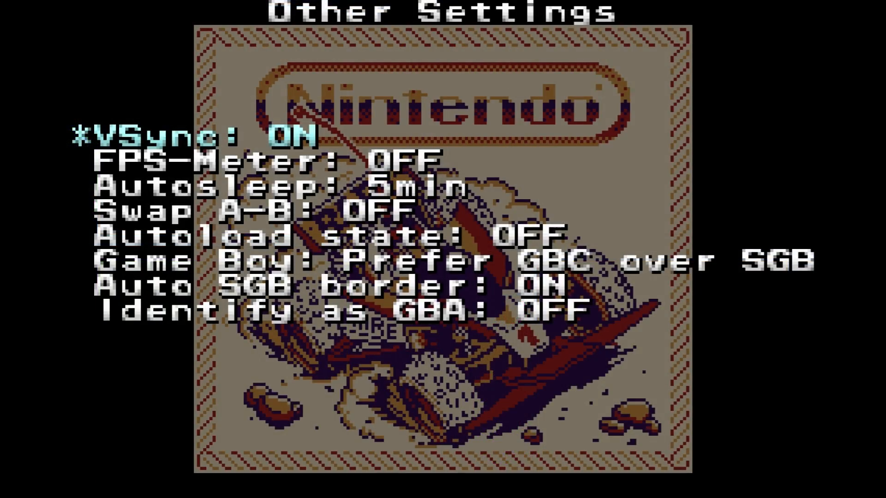
key("Down")
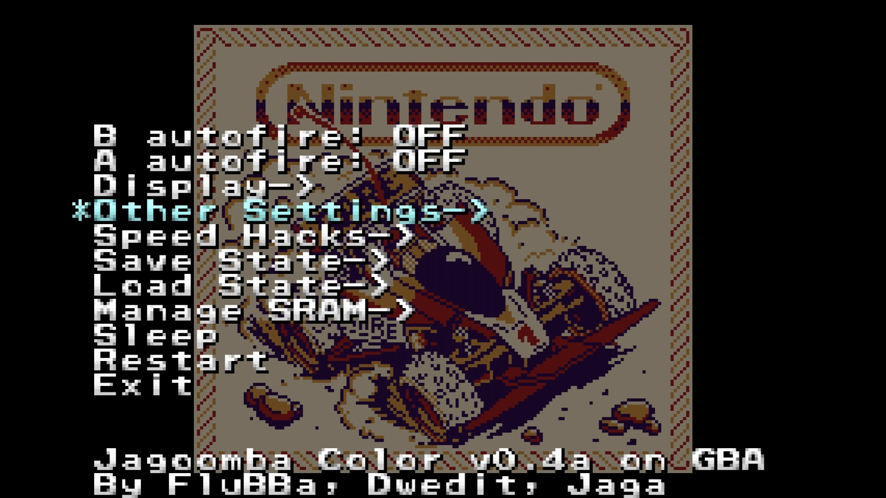
key("Down")
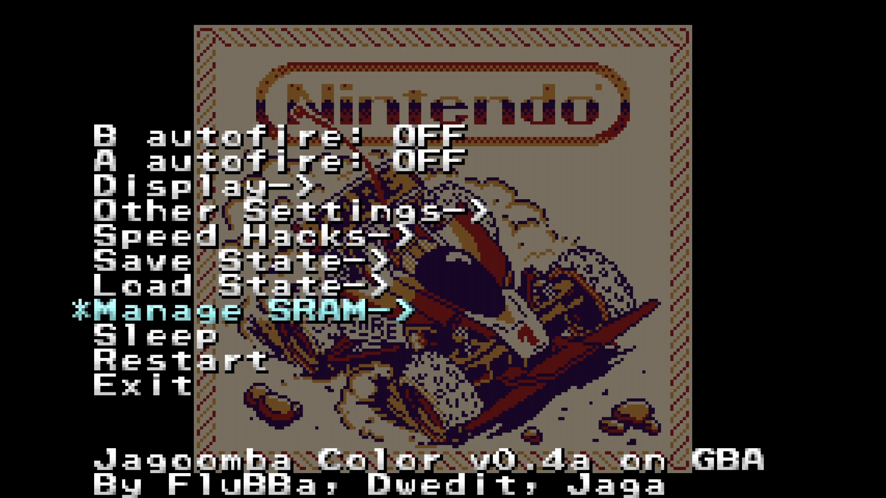
key("Down")
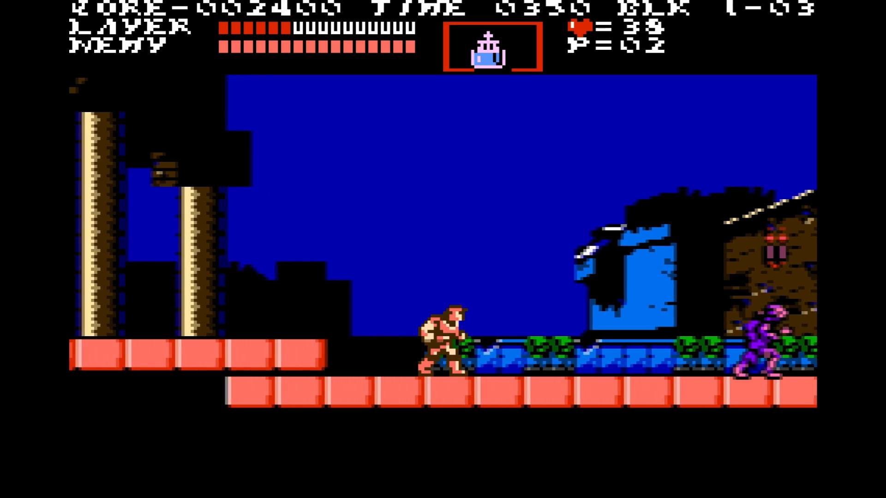
Launch the racing NES ROM and bring up PocketNES's in-game menu
key("Right")
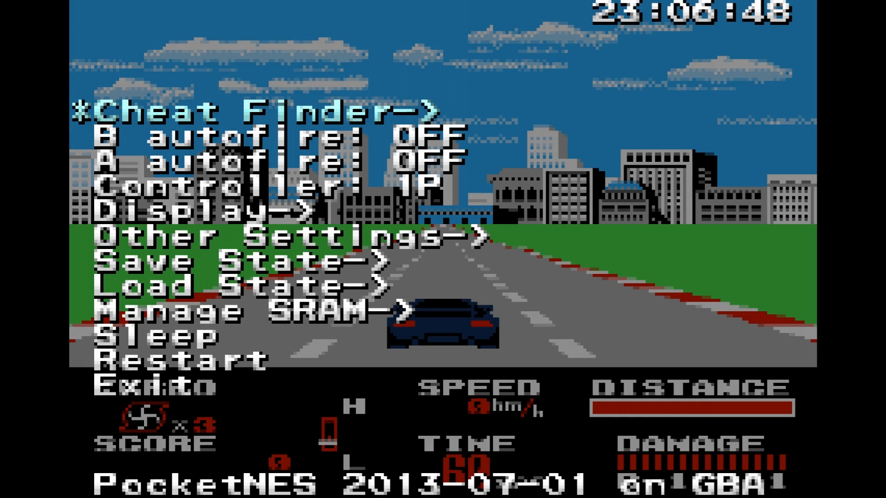
Switch PocketNES Display scaling from Flicker to No Flicker, return to the main menu, and exit
key("down")
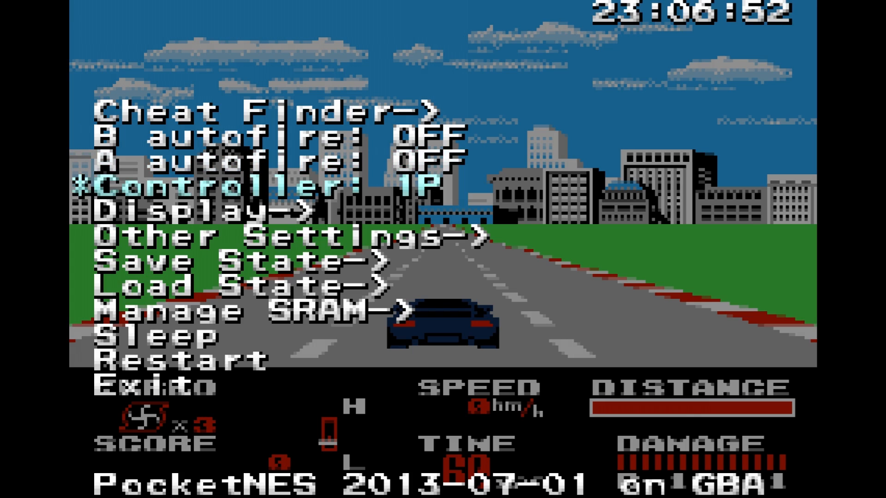
key("Down")
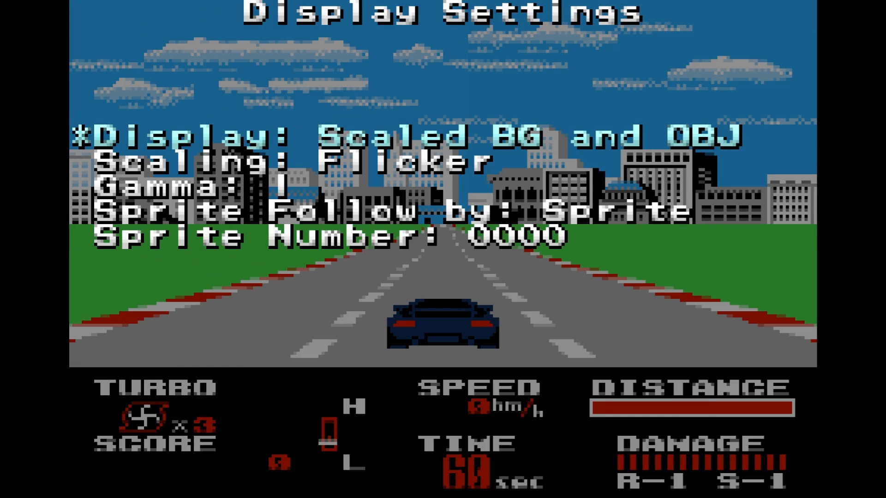
key("down")
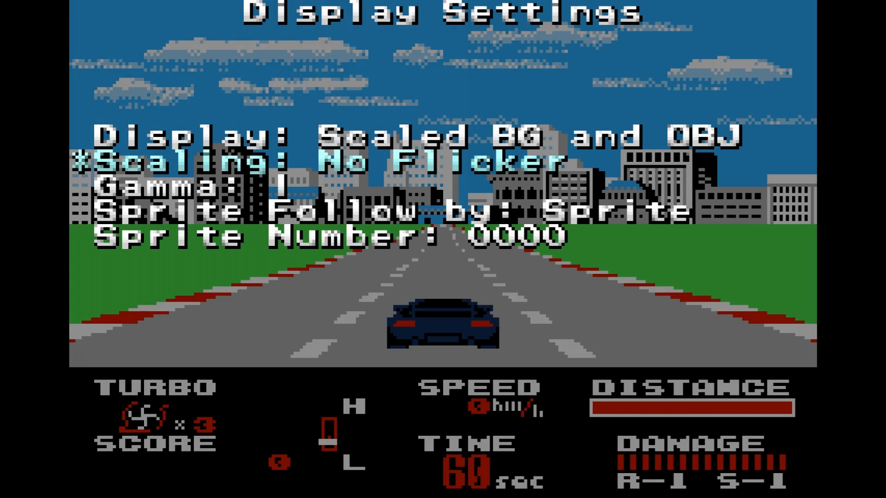
key("Up")
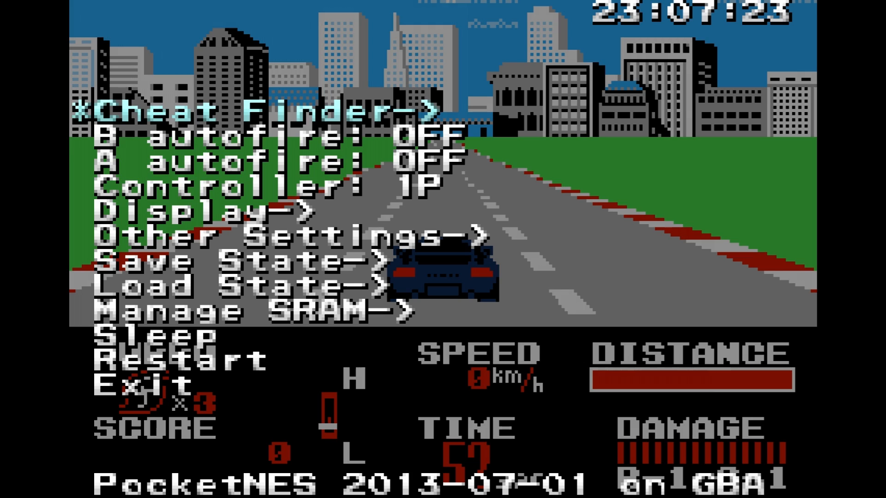
key("Down")
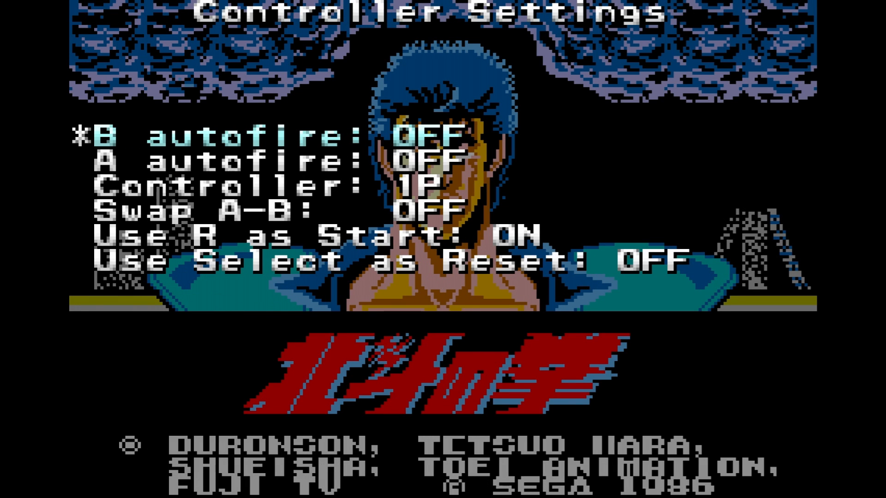
Leave Controller Settings and open PogoSMSAdvance's Save Manager with quick save and SRAM options
key("down")
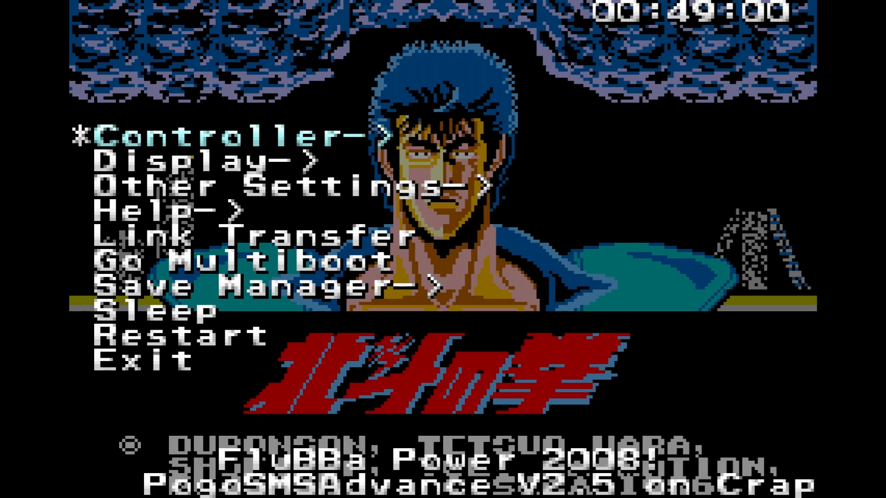
key("down")
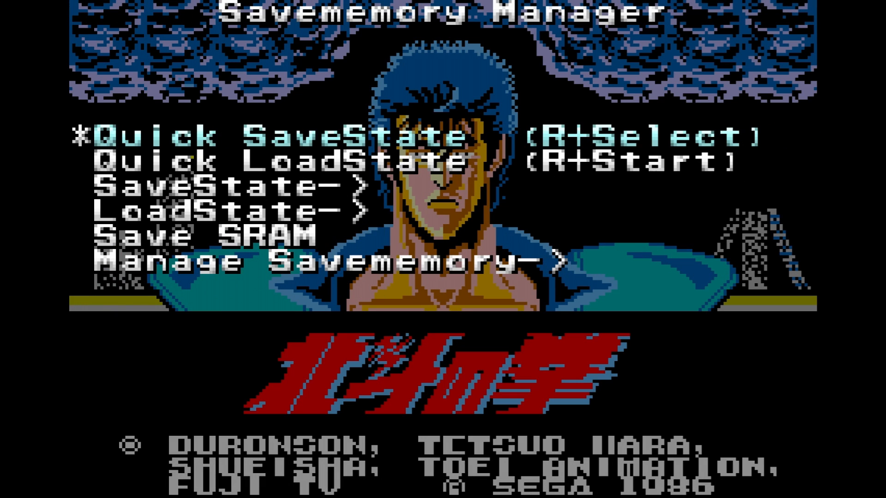
key("down")
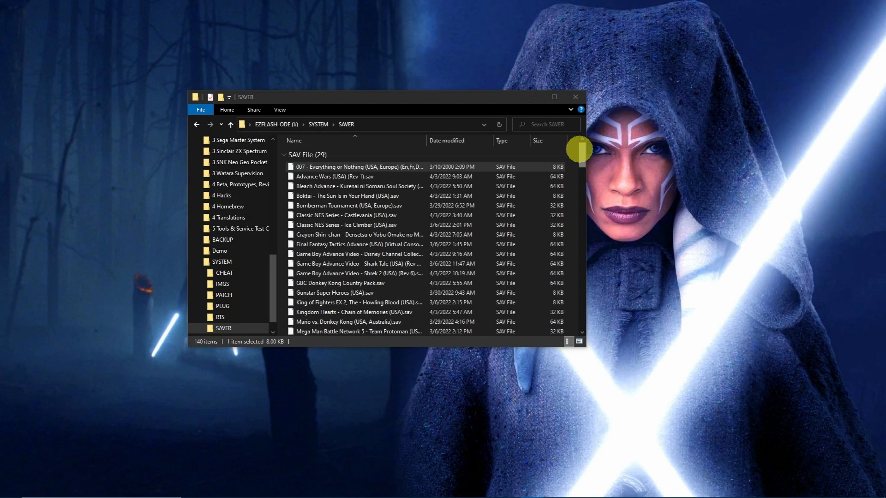
Match the Kingdom Hearts - Chain of Memories (USA) .sav in SAVER to its .gba ROM
scroll("down", 3)
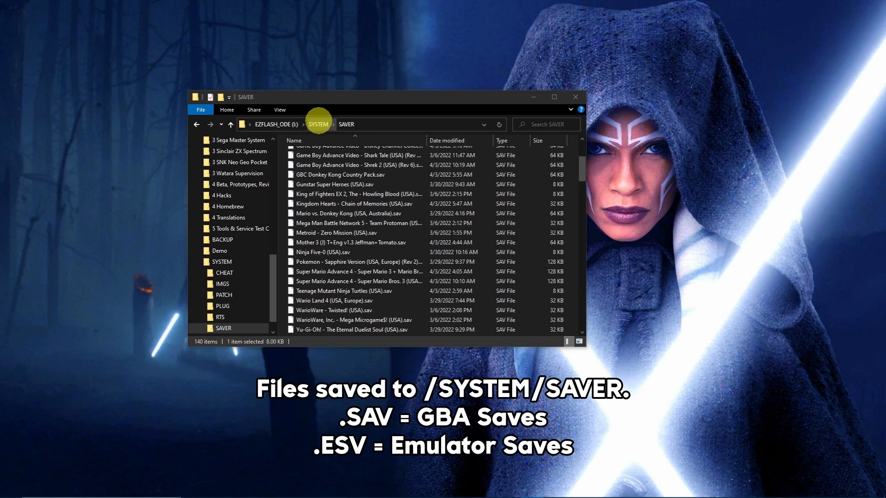
mouse_move(558, 148)
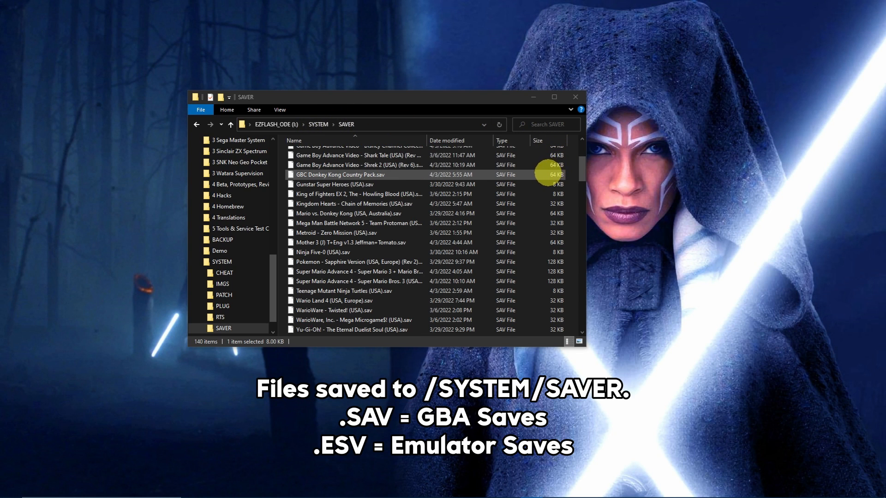
scroll("up", 3)
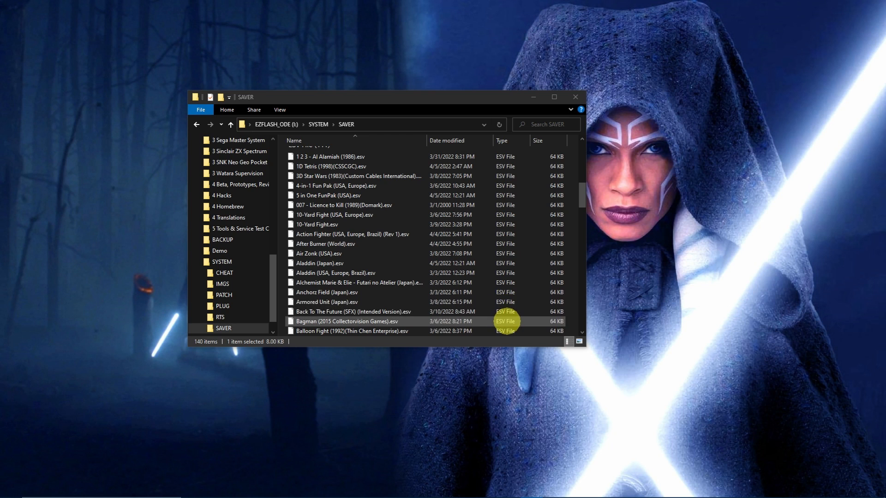
scroll("up", 3)
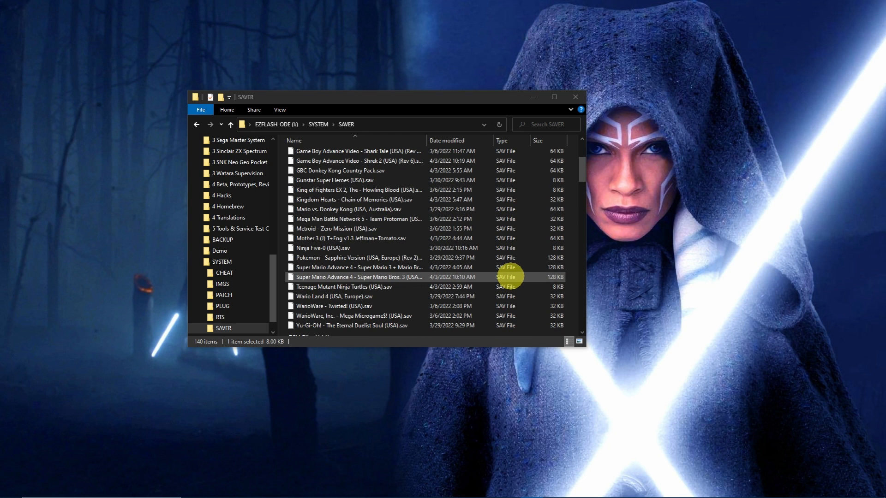
scroll("up", 3)
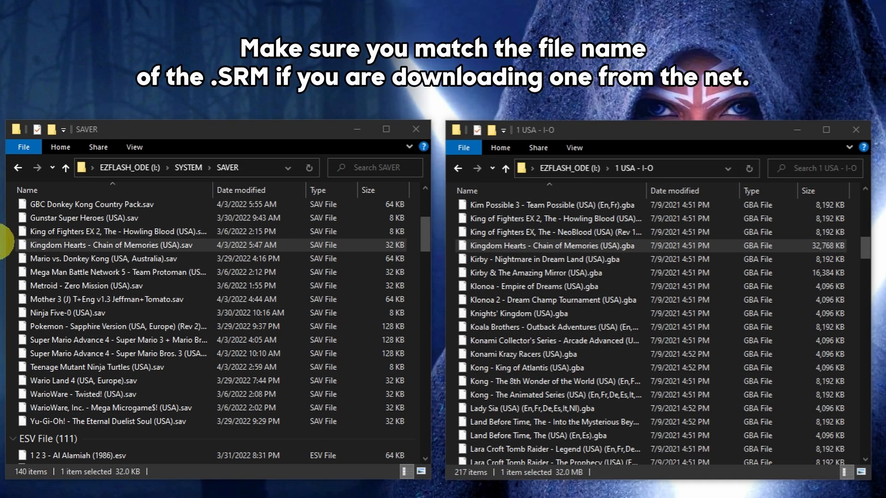
left_click(113, 245)
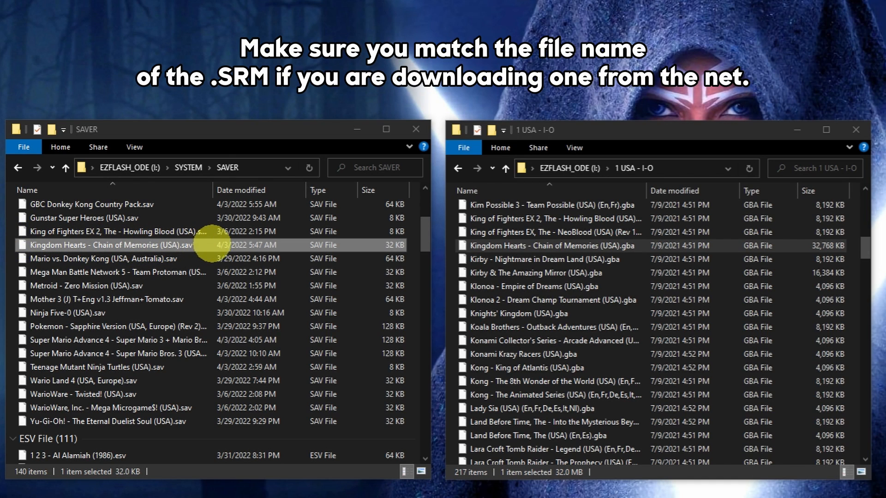
left_click(545, 245)
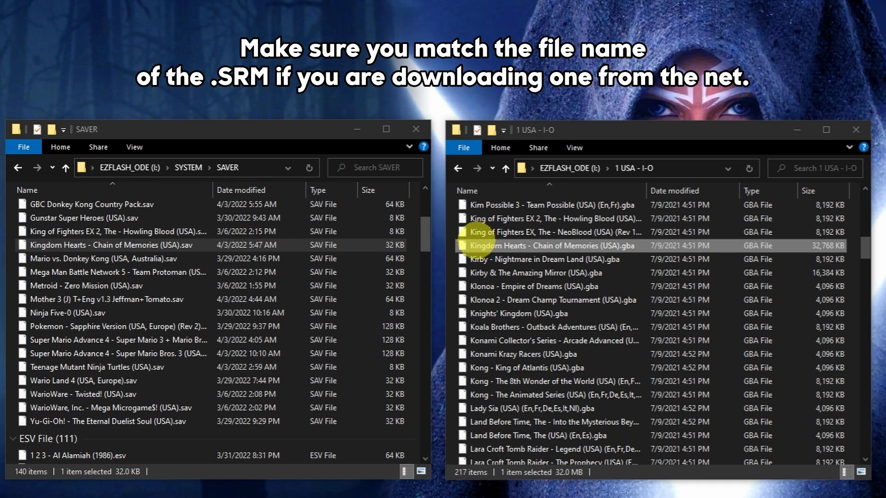